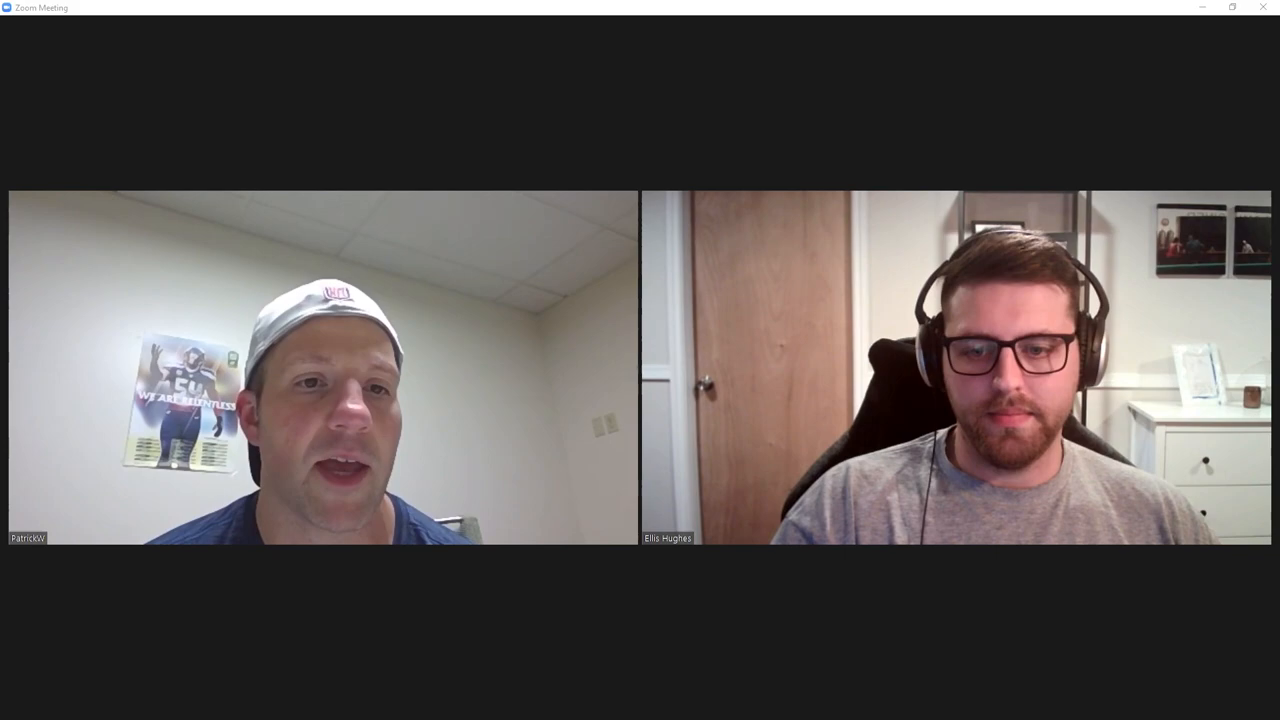
mouse_move(20, 414)
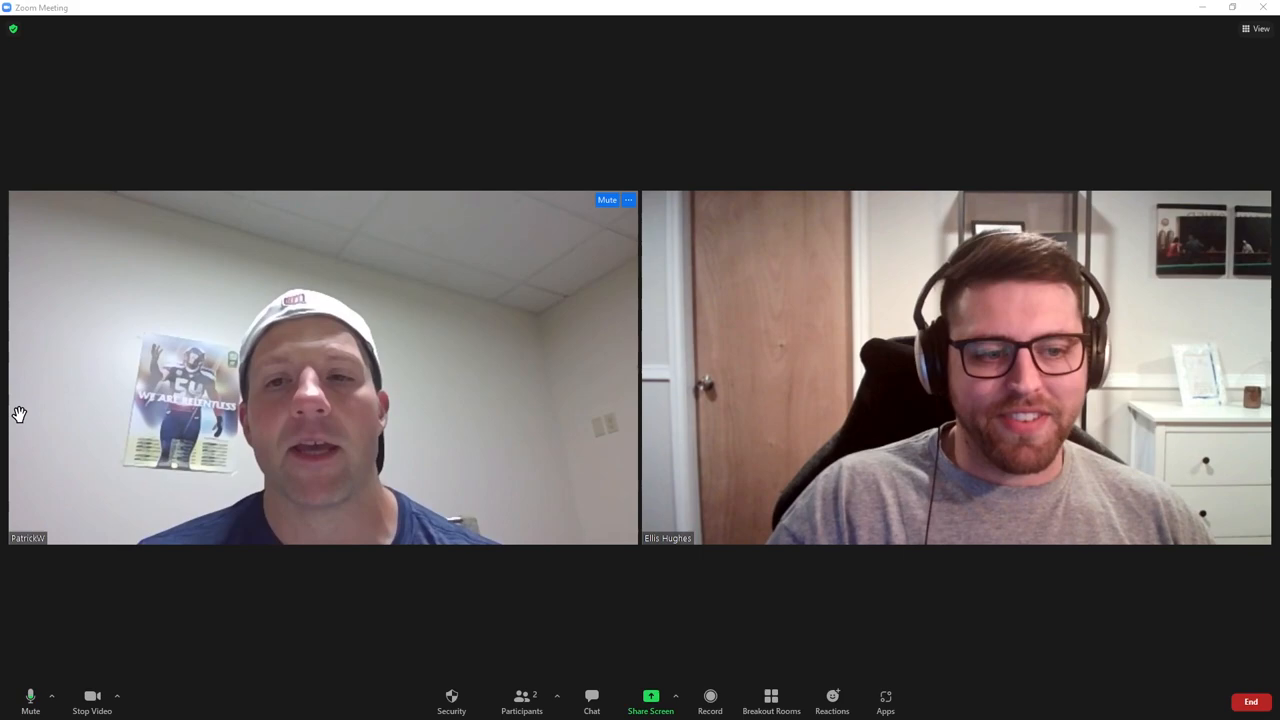
Step: Run range(Batting$yearID) in the console to confirm the years span 1871 to 2020
click(650, 696)
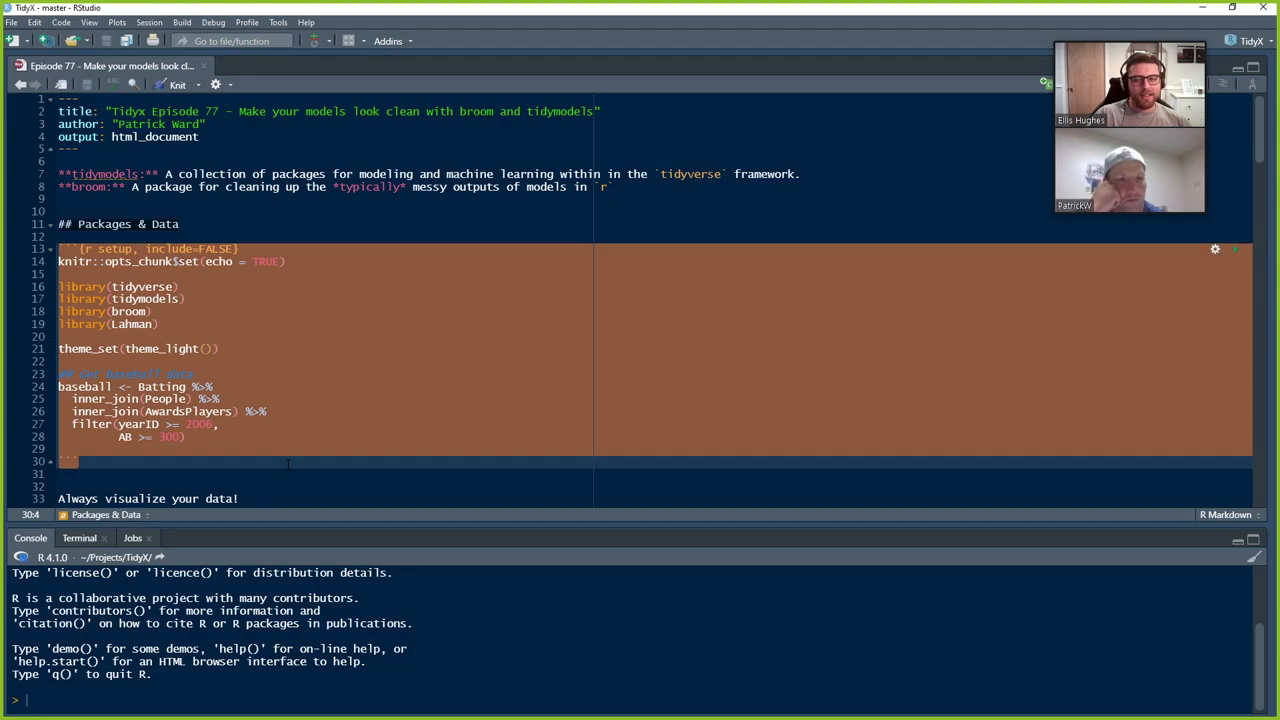
click(244, 260)
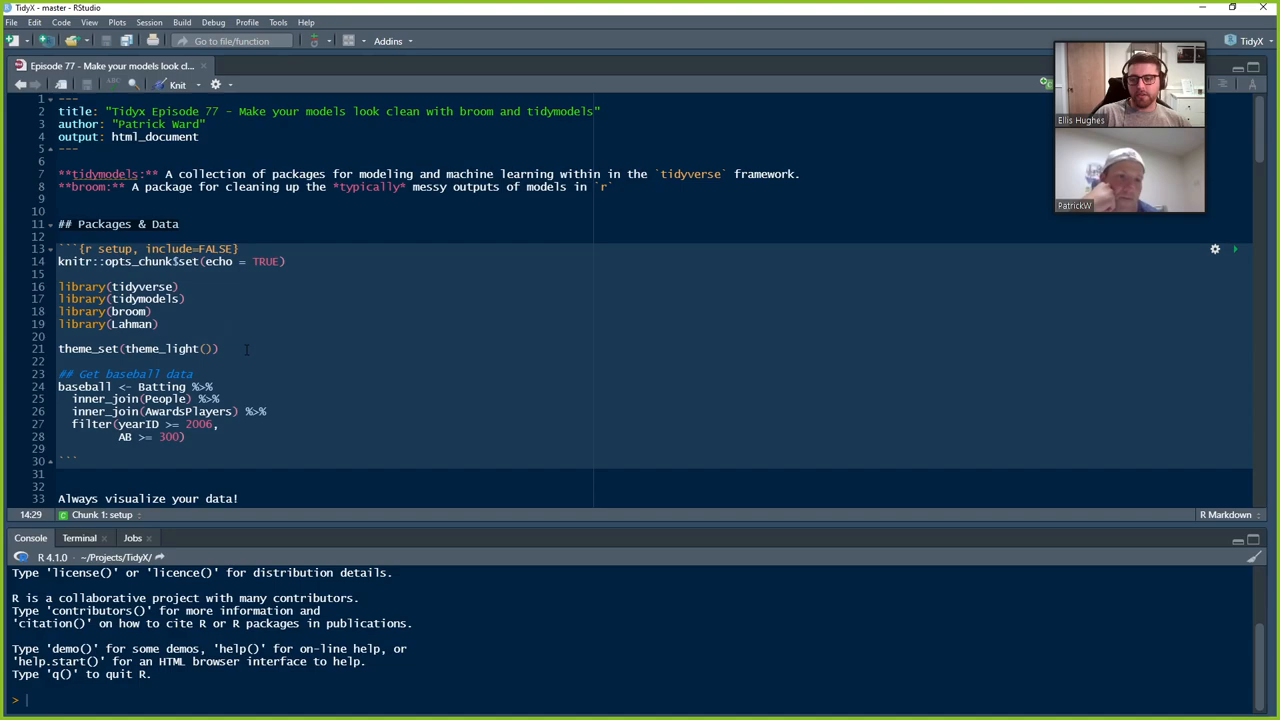
double_click(160, 348)
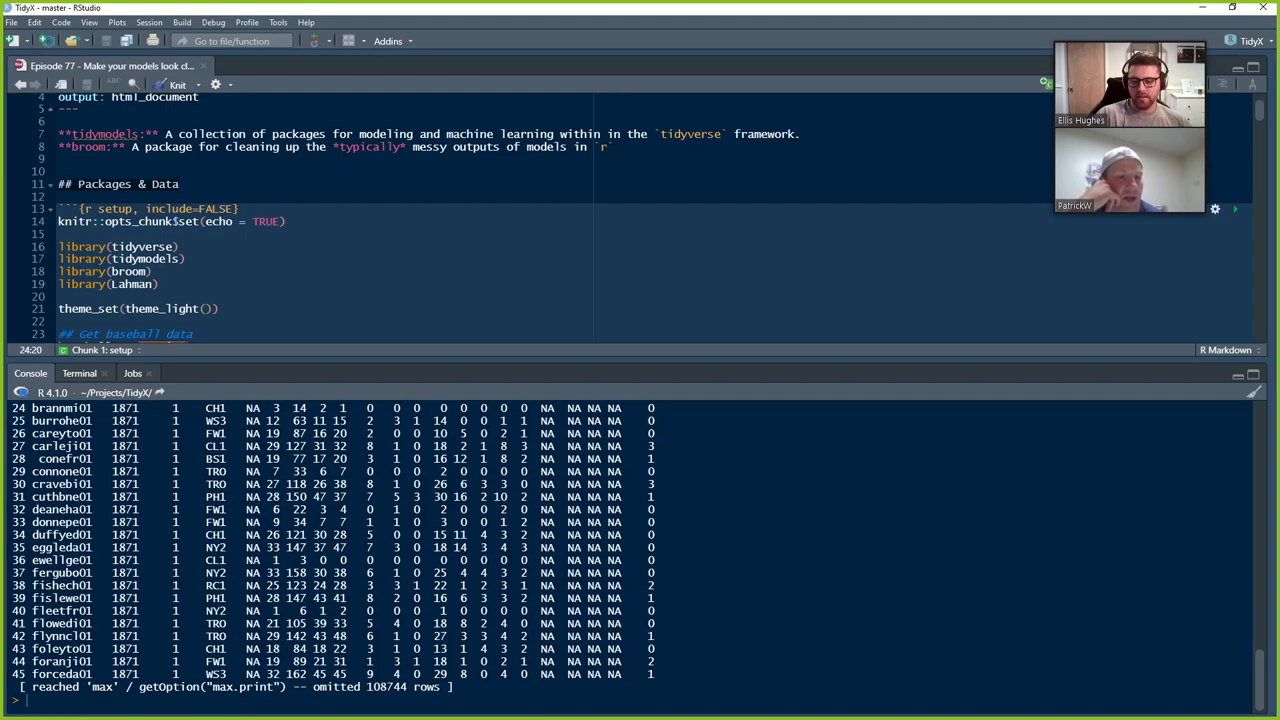
text(Batting$yearID)
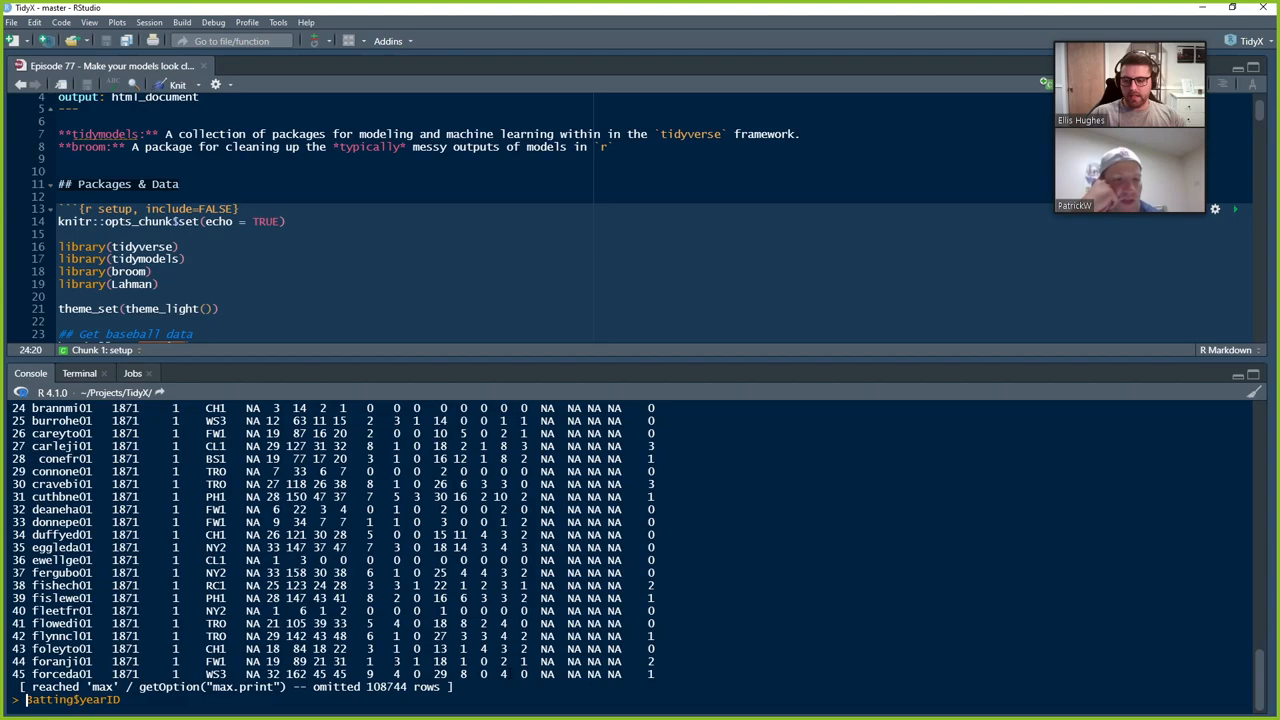
text(range(Batting$yearID))
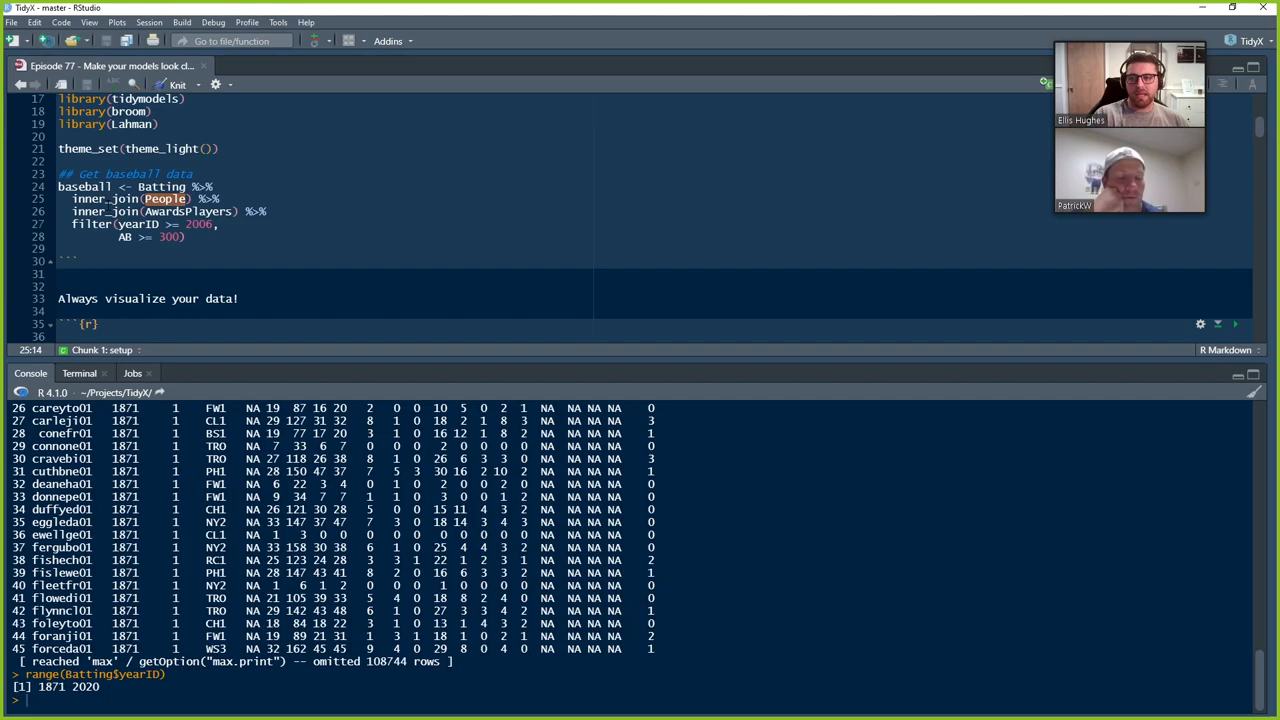
Step: Print AwardsPlayers and read through its ?AwardsPlayers help page
double_click(168, 198)
text(?AwardsPlayers)
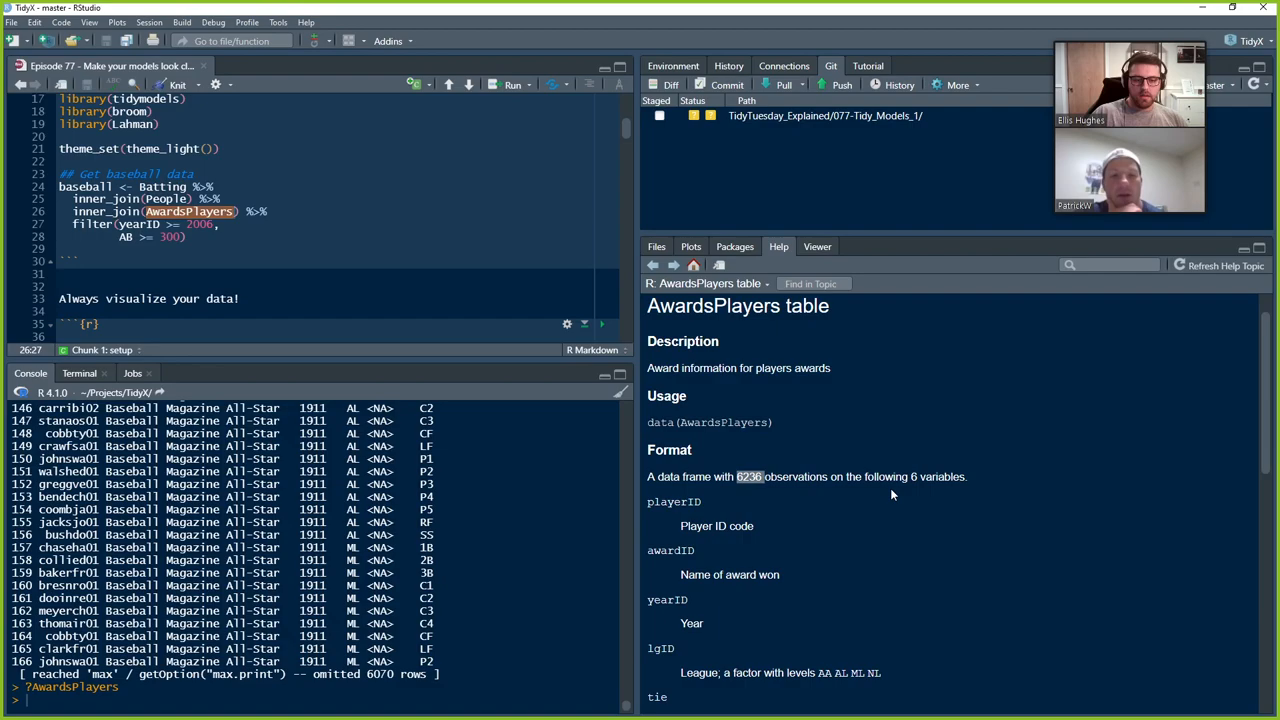
scroll(down, 3)
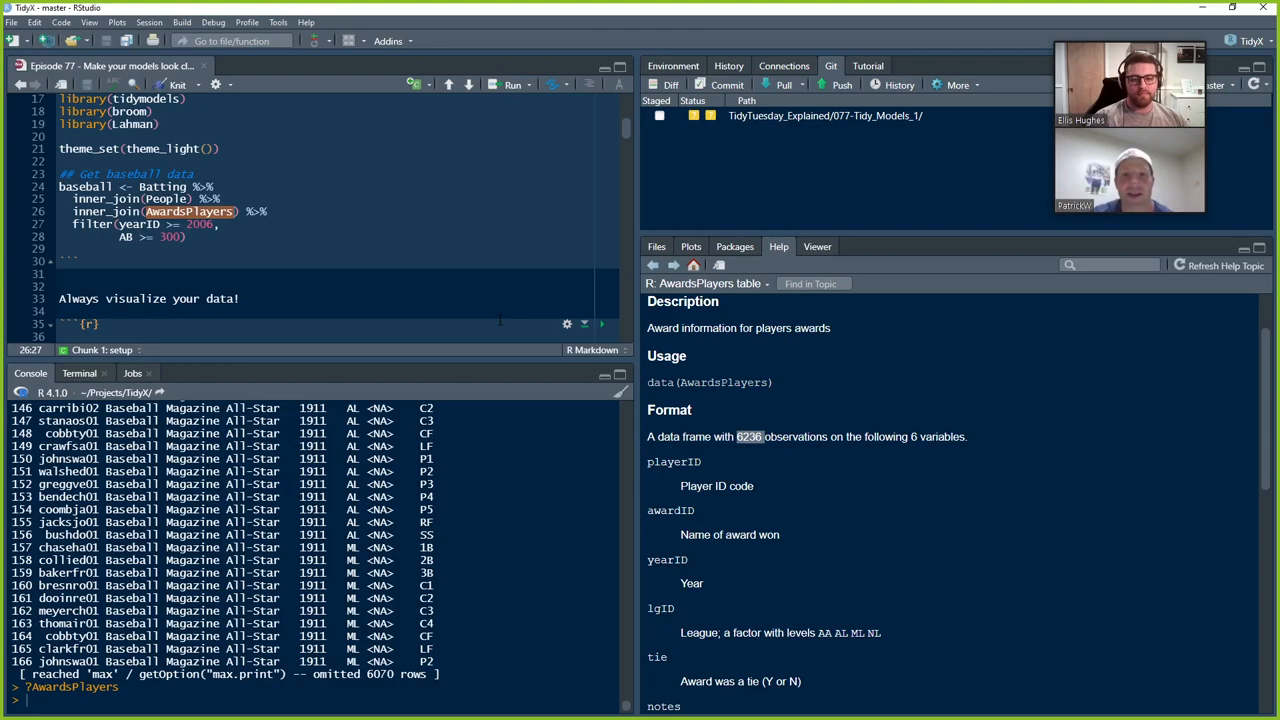
scroll(down, 3)
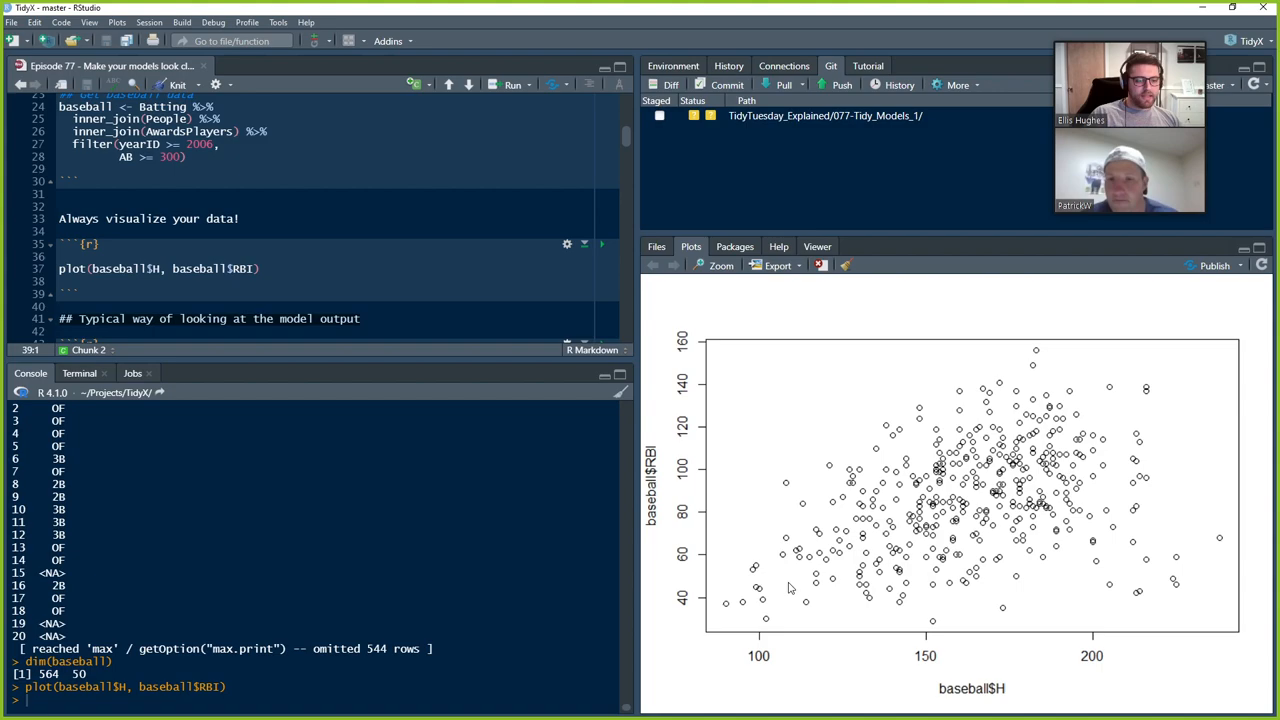
mouse_move(1064, 444)
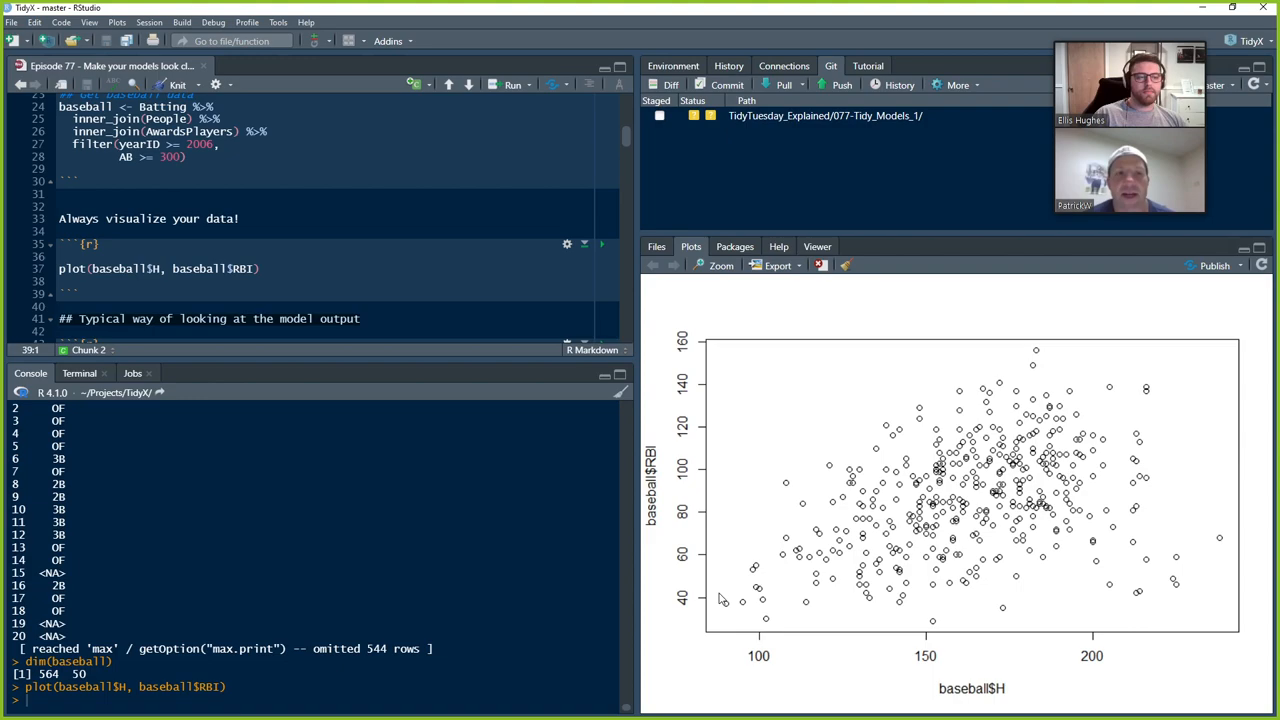
mouse_move(700, 540)
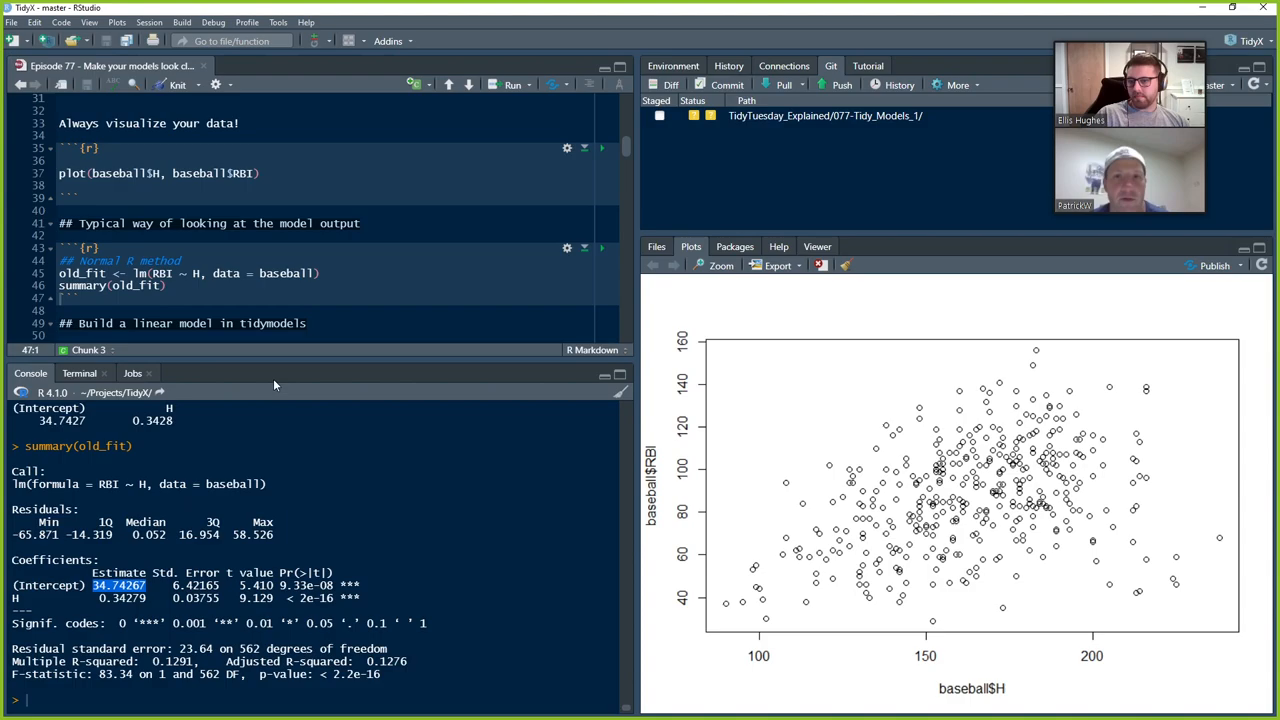
mouse_move(296, 372)
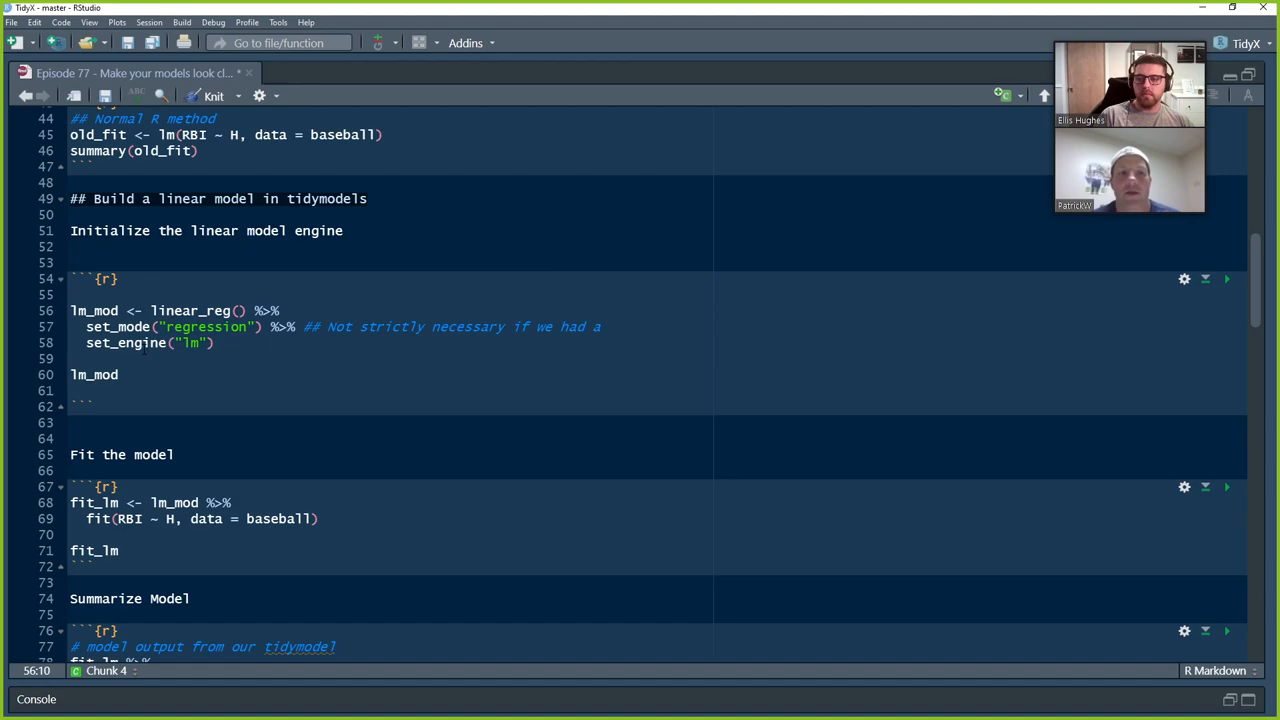
Step: Finish the set_mode("regression") comment about a different model and try the classification mode word
text(different mod)
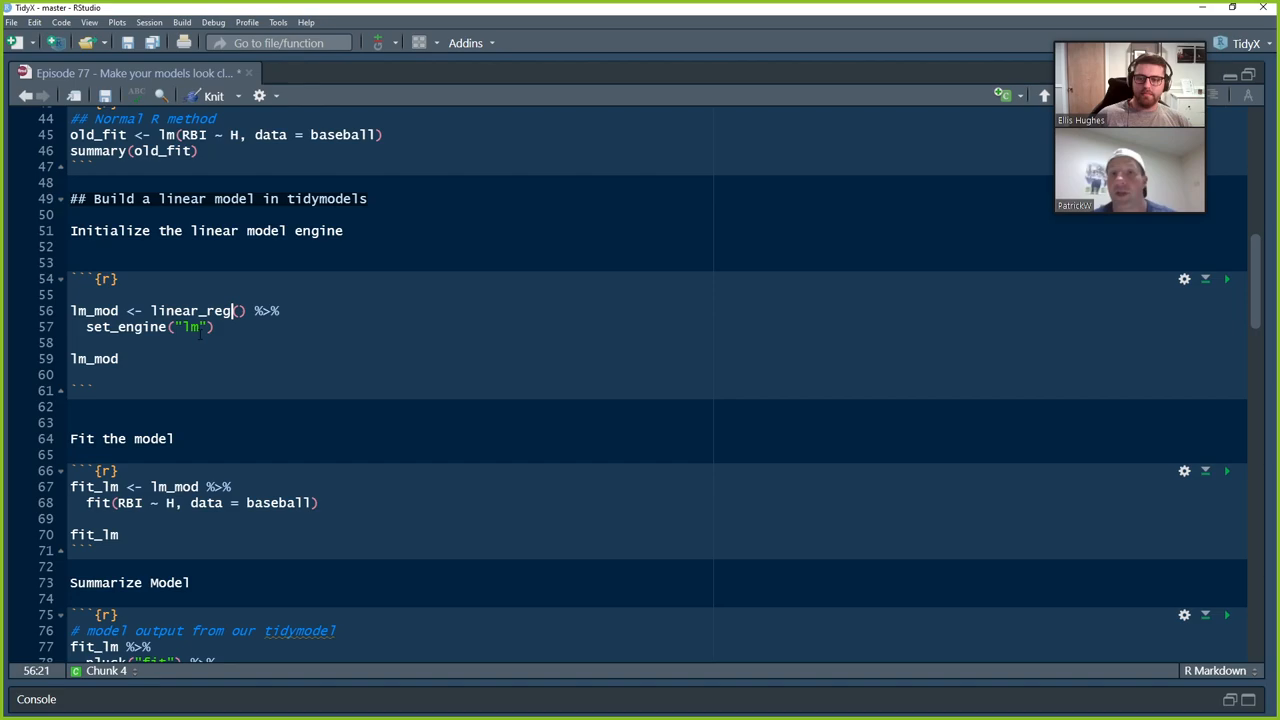
text(set_mode("regression") %>% ## Not strictly necessary if we had a different model)
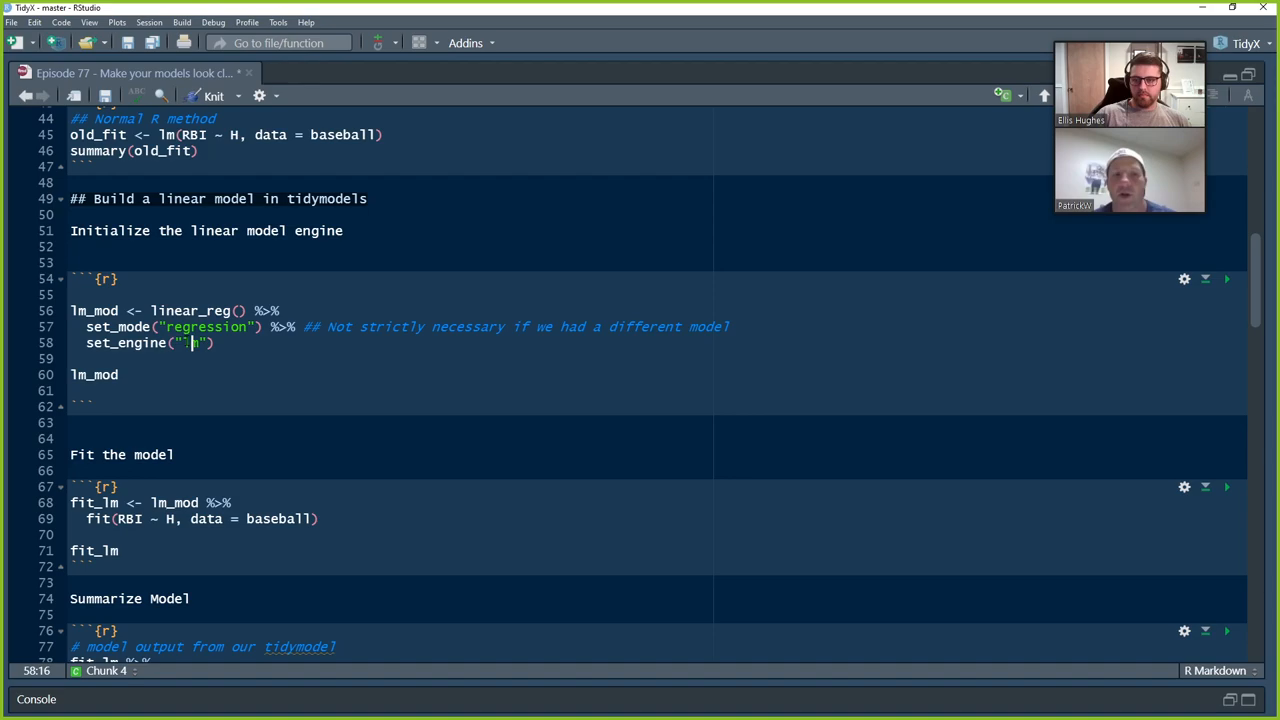
double_click(204, 326)
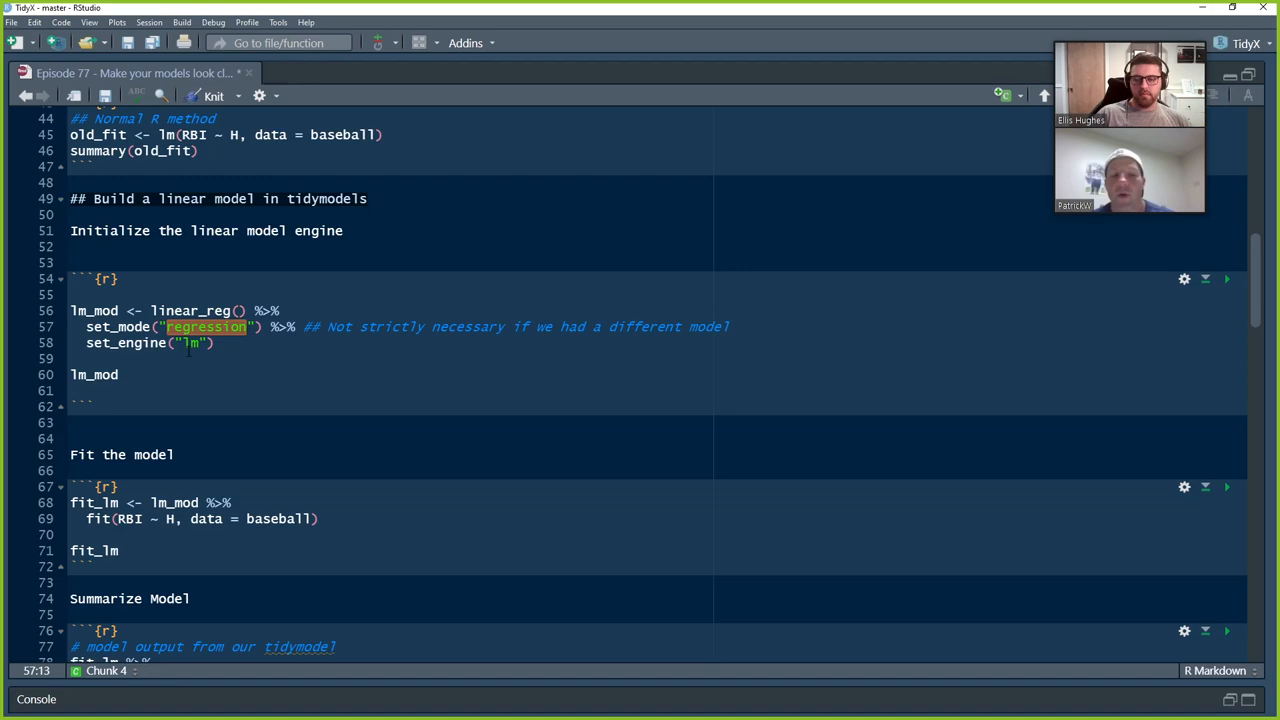
text(classifica)
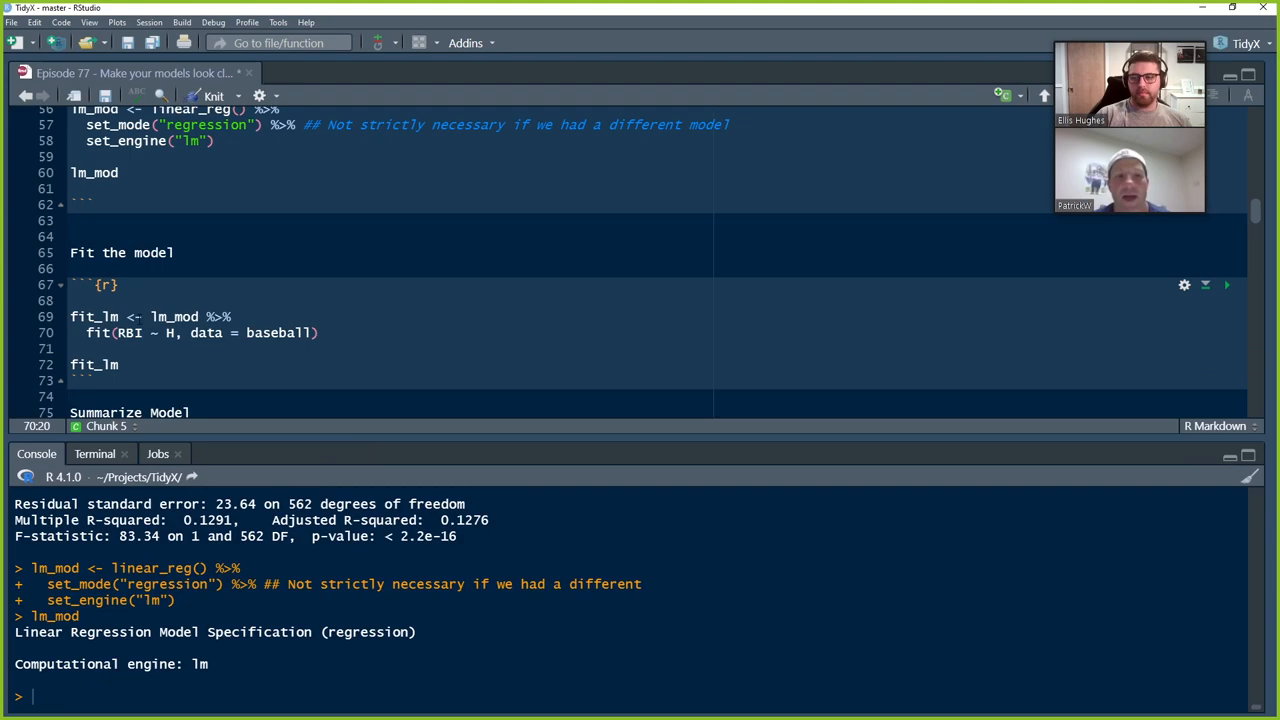
Step: Run fit_lm <- lm_mod %>% fit(RBI ~ H, data = baseball) and print fit_lm
click(76, 348)
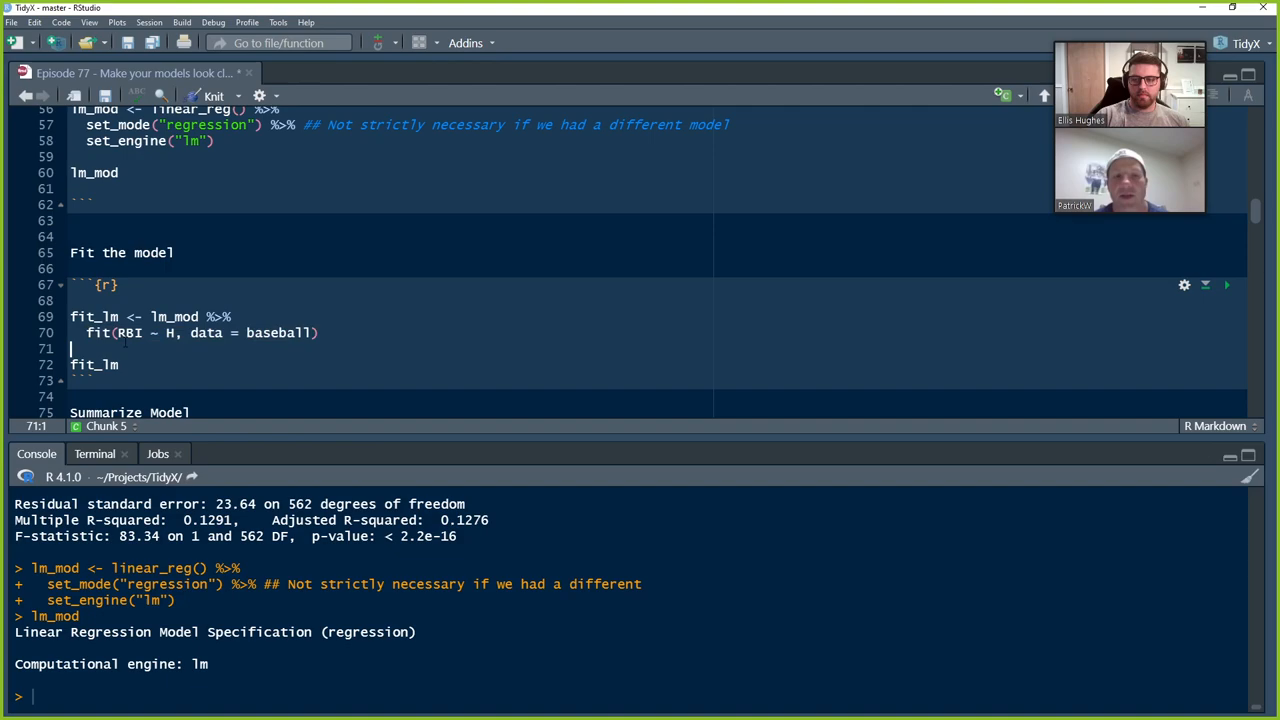
click(318, 332)
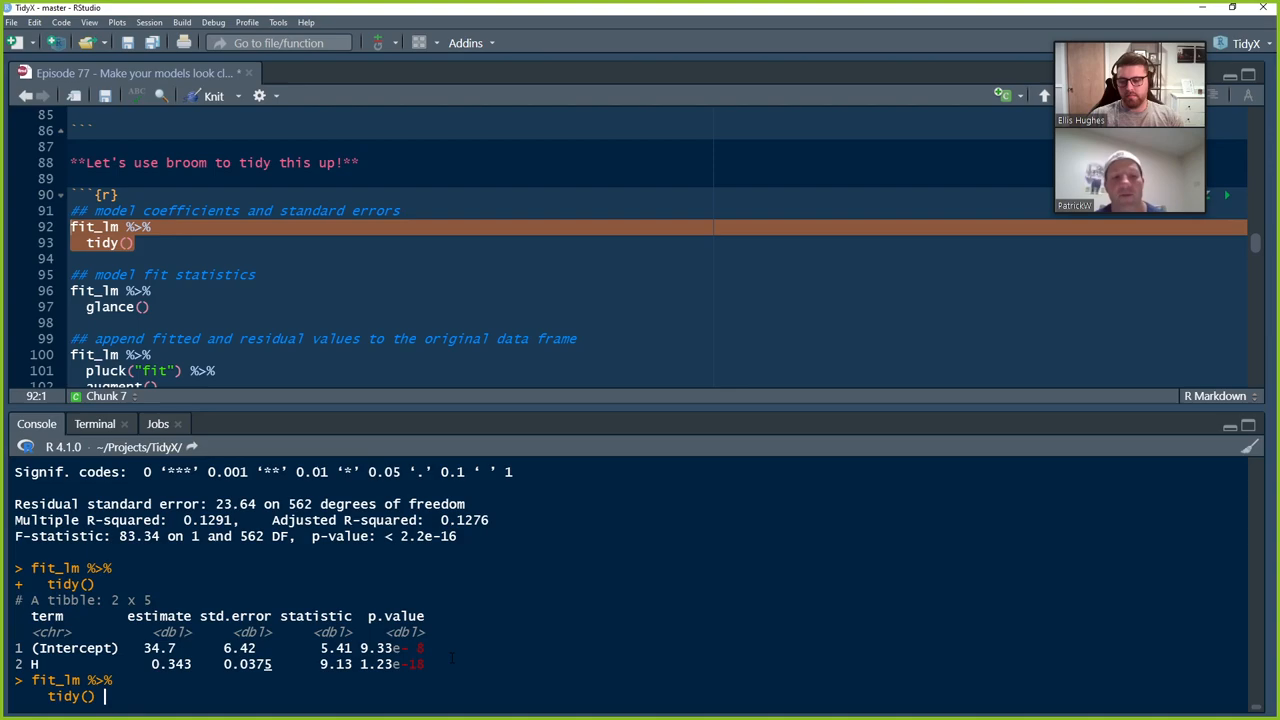
Step: Run fit_lm %>% tidy() then pipe it into pull(estimate) in the console
key(Return)
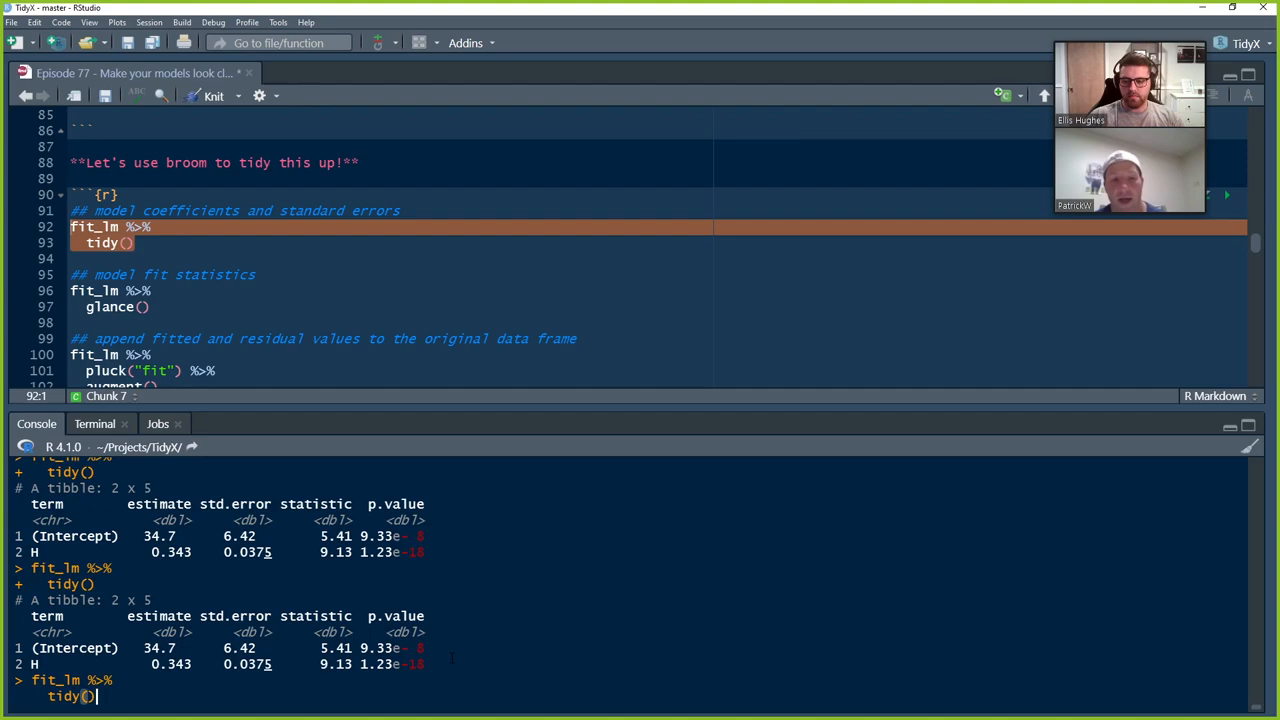
text(%>% pull(esim)
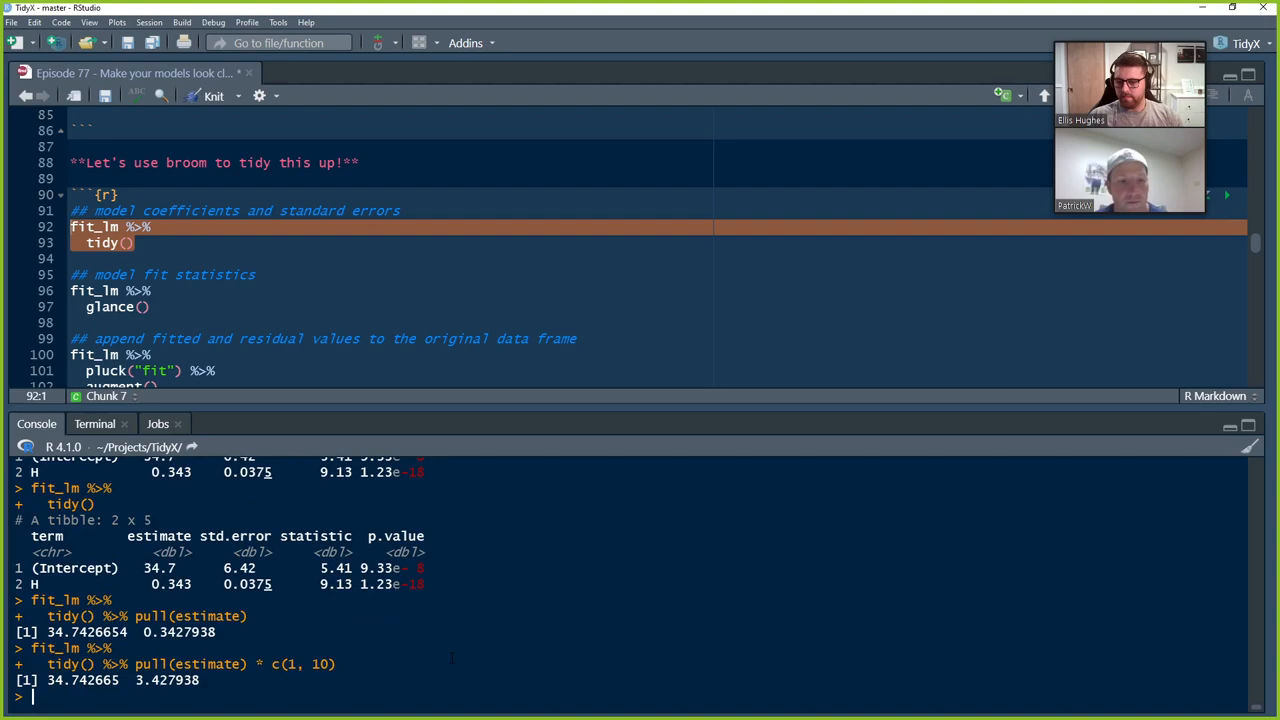
key(Return)
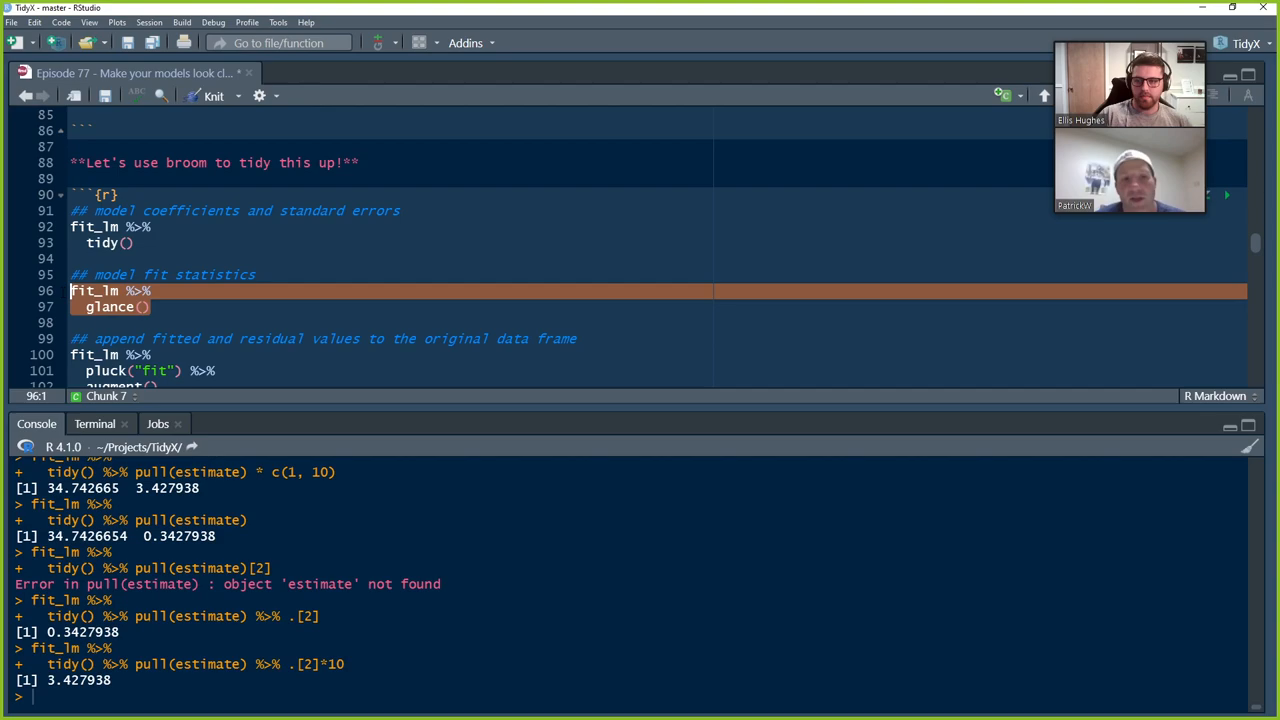
key(Return)
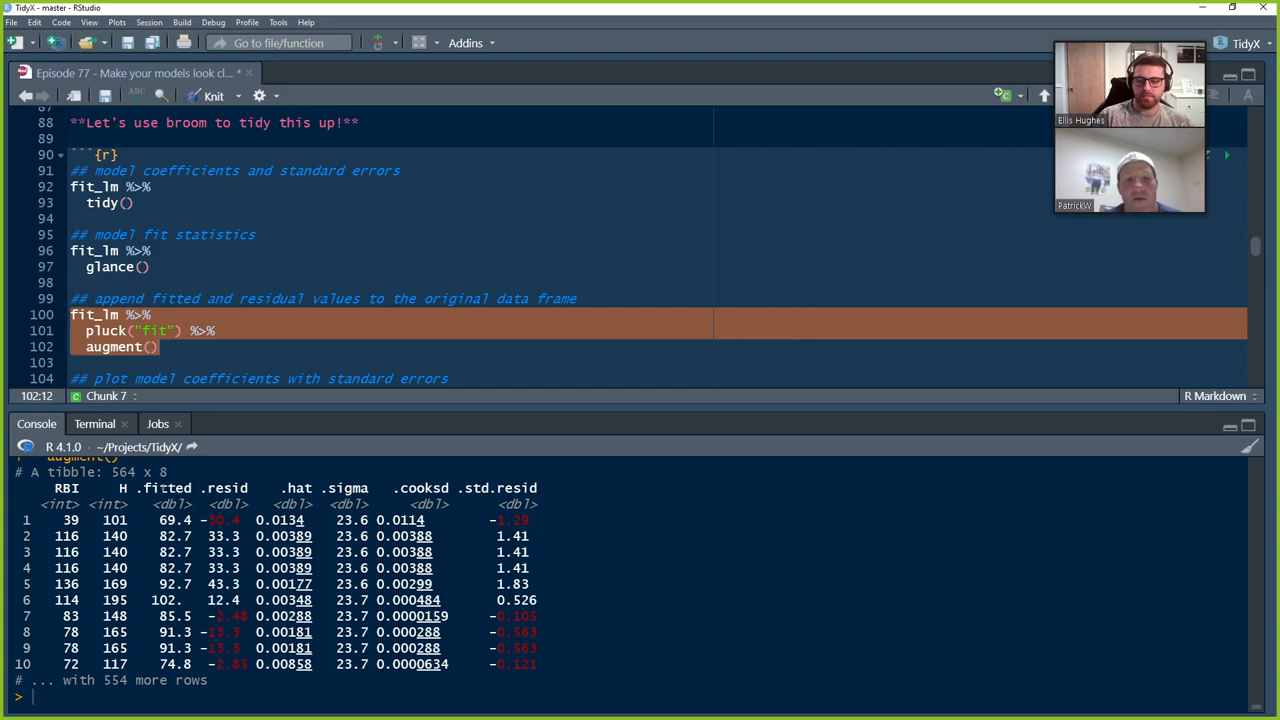
Step: Inspect the augment() tibble, selecting the .std.resid column, and move down to the next chunk
double_click(296, 488)
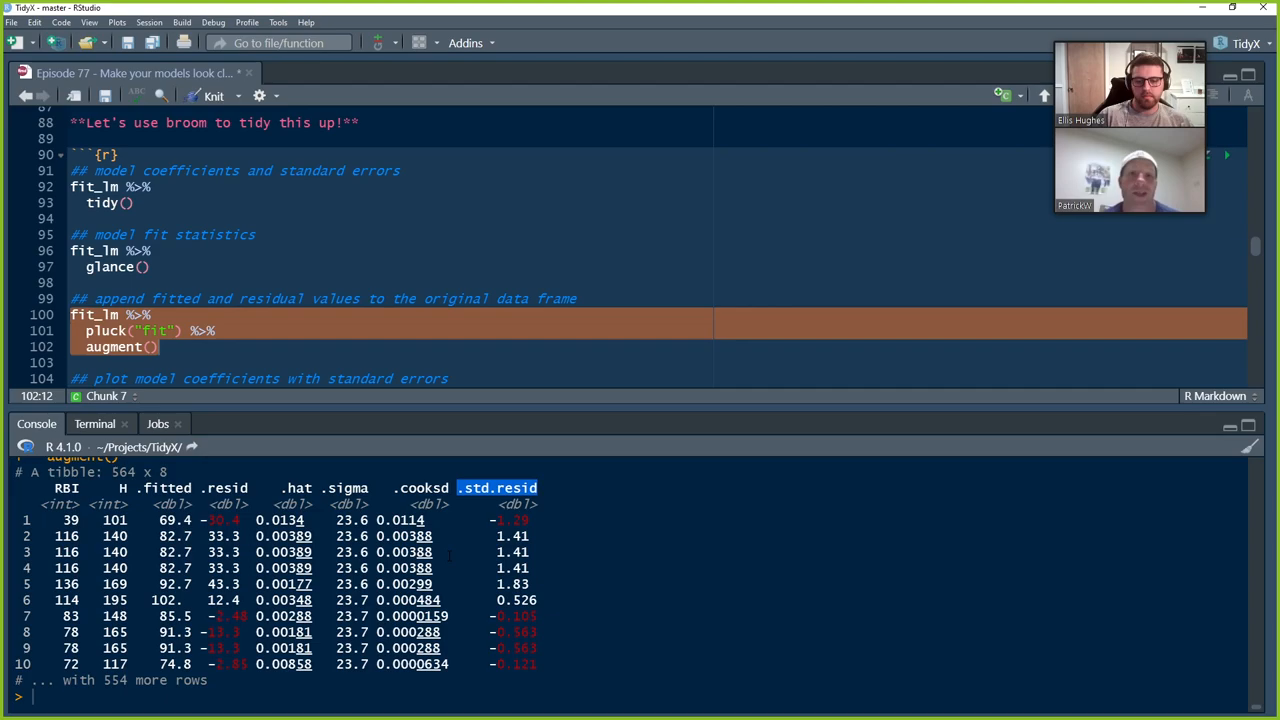
mouse_move(430, 402)
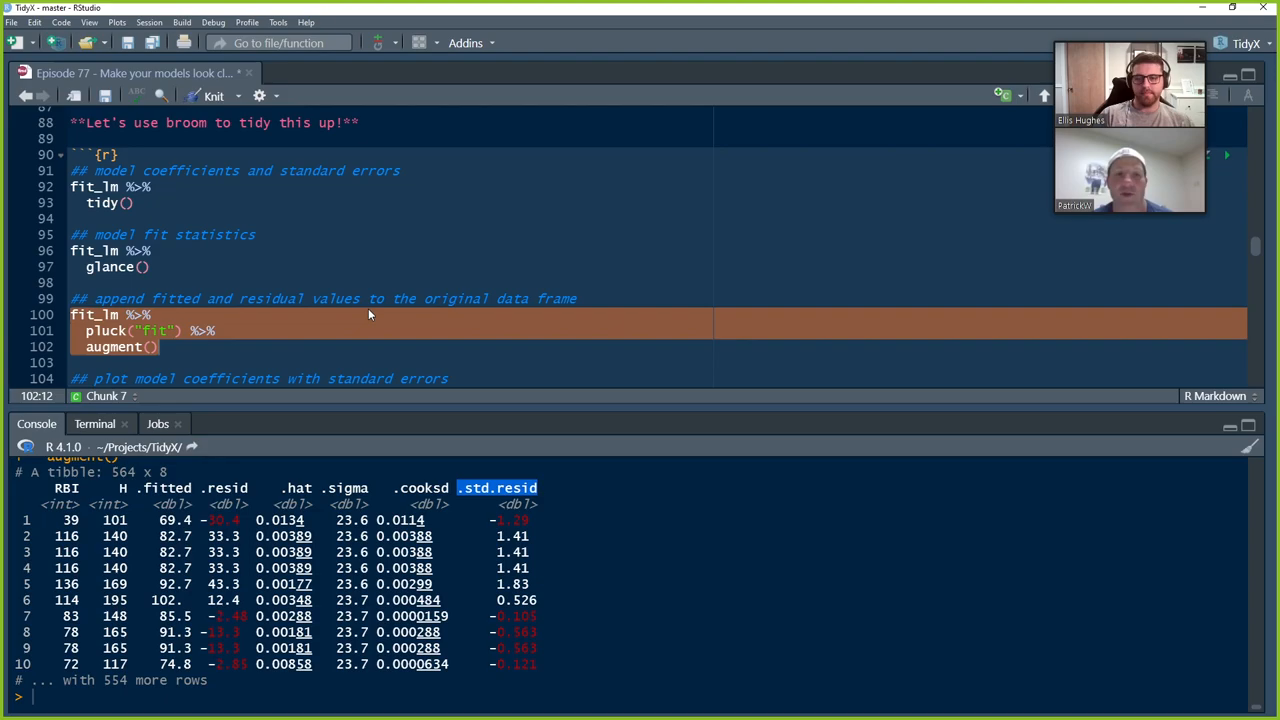
scroll(down, 3)
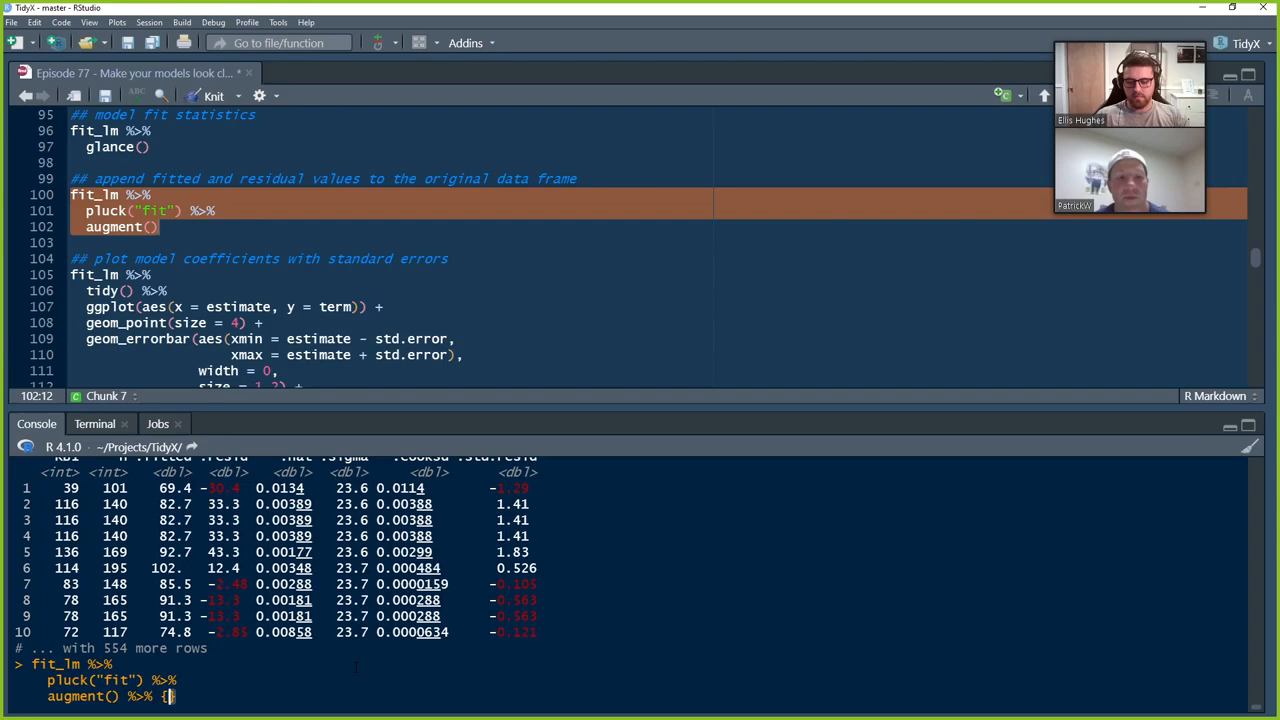
Step: Pipe the augmented data into a residual plot of .$.resid in the console
text(plot(.$)
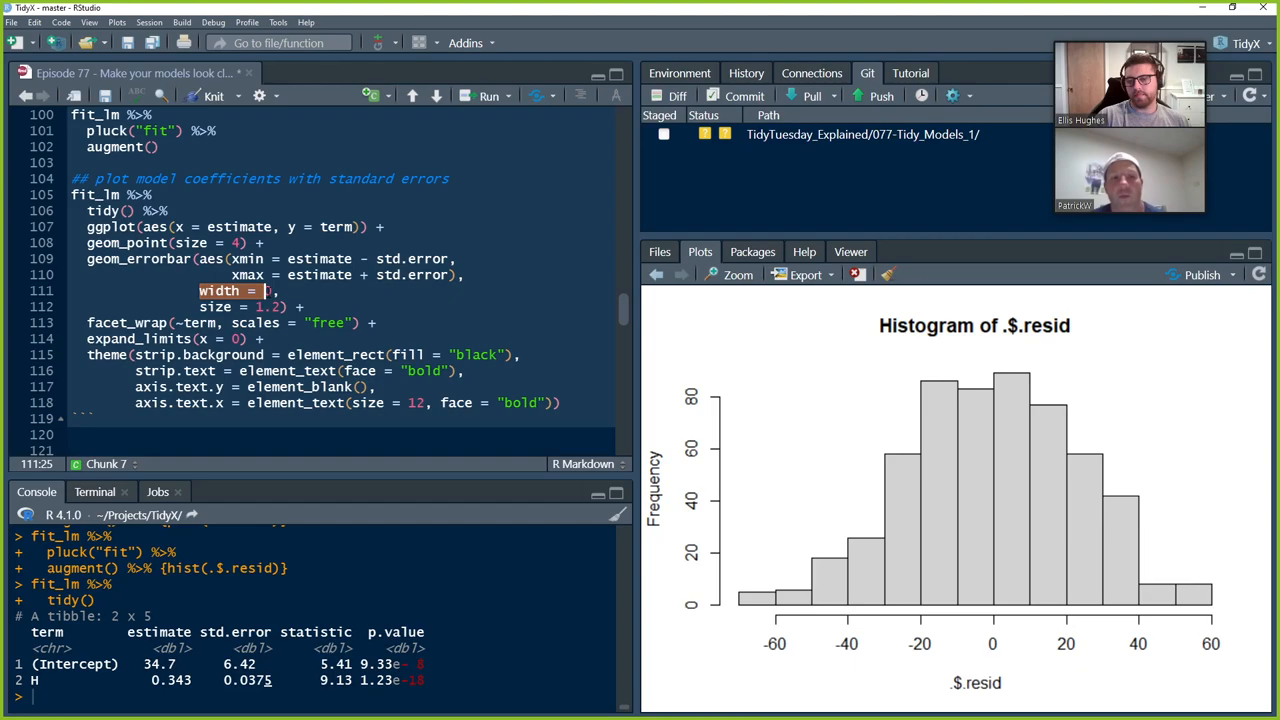
Step: Set width = 0 in geom_errorbar for the faceted coefficient plot
text(0)
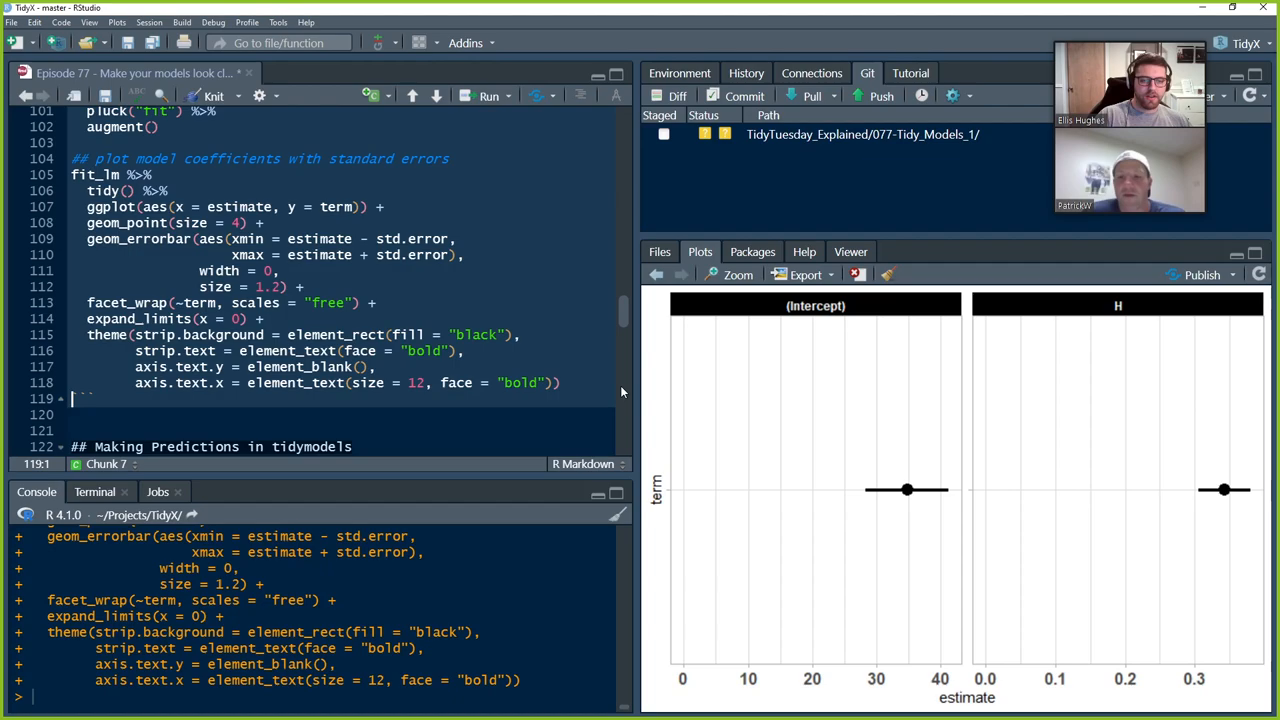
mouse_move(908, 490)
text(create a fake data set)
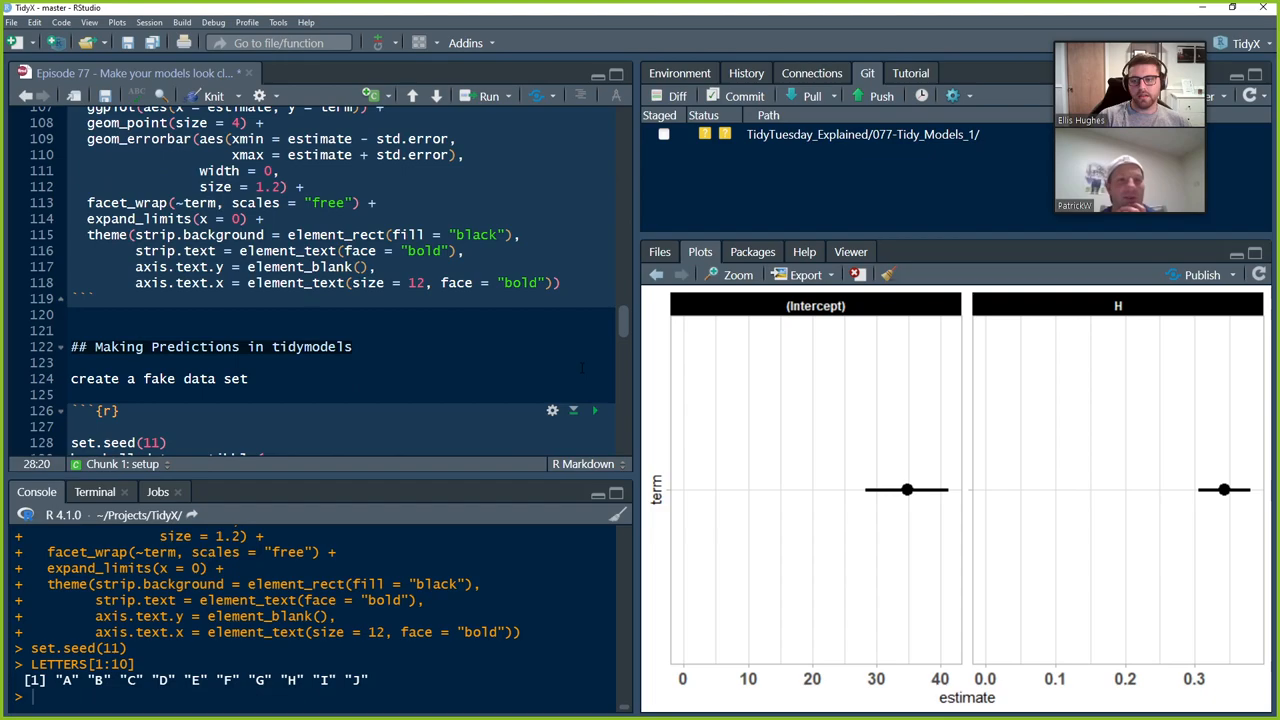
Step: Write the fake ten-player tibble with rounded rnorm H values around mean() and run it
text(mean())
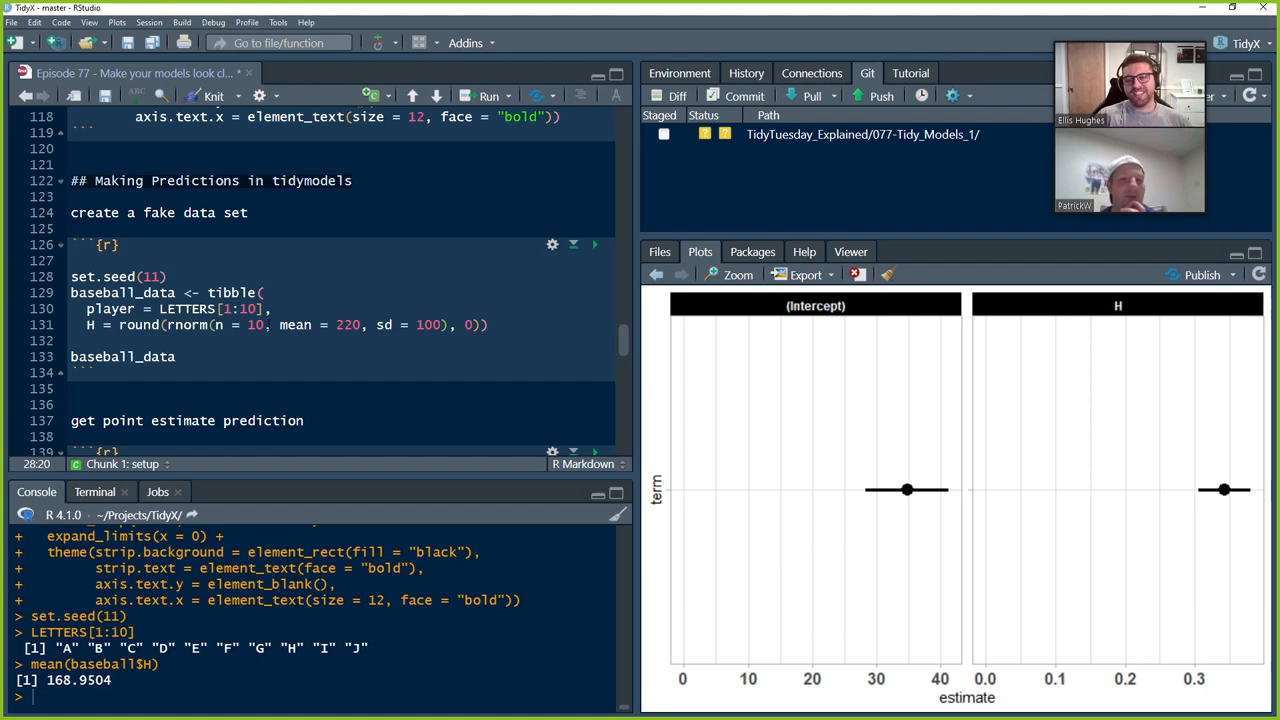
drag(278, 324, 440, 324)
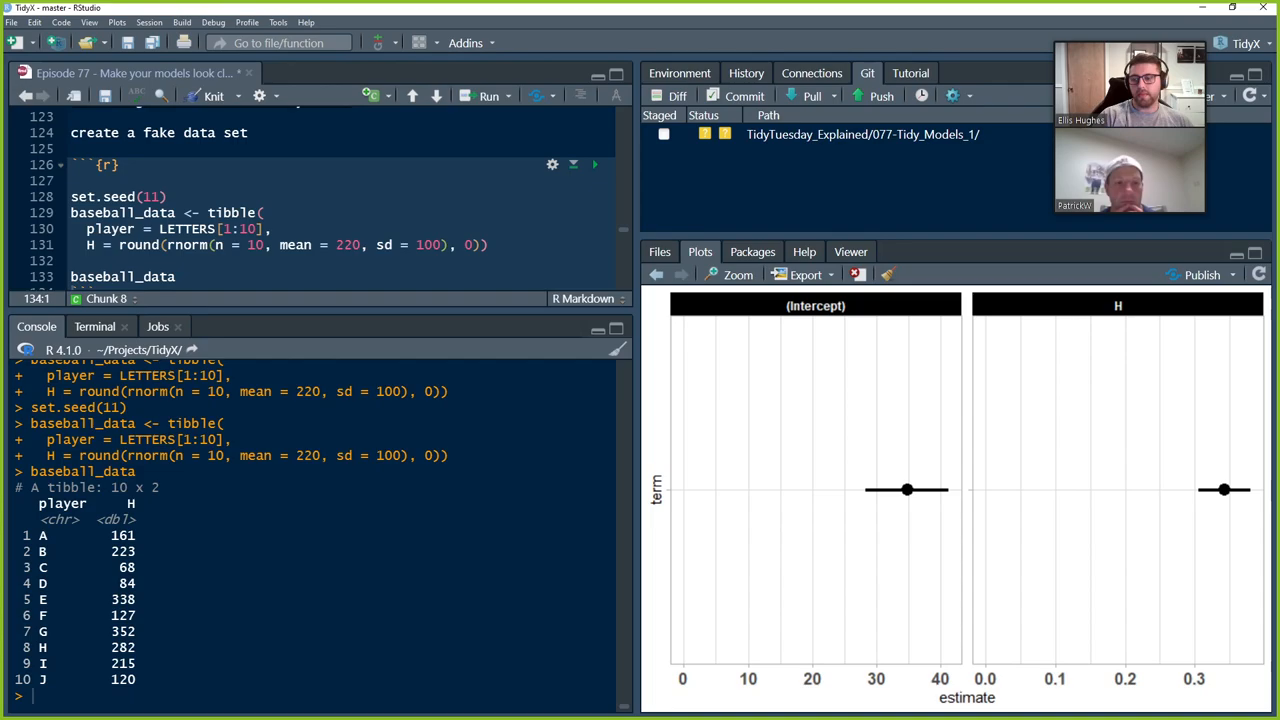
double_click(122, 552)
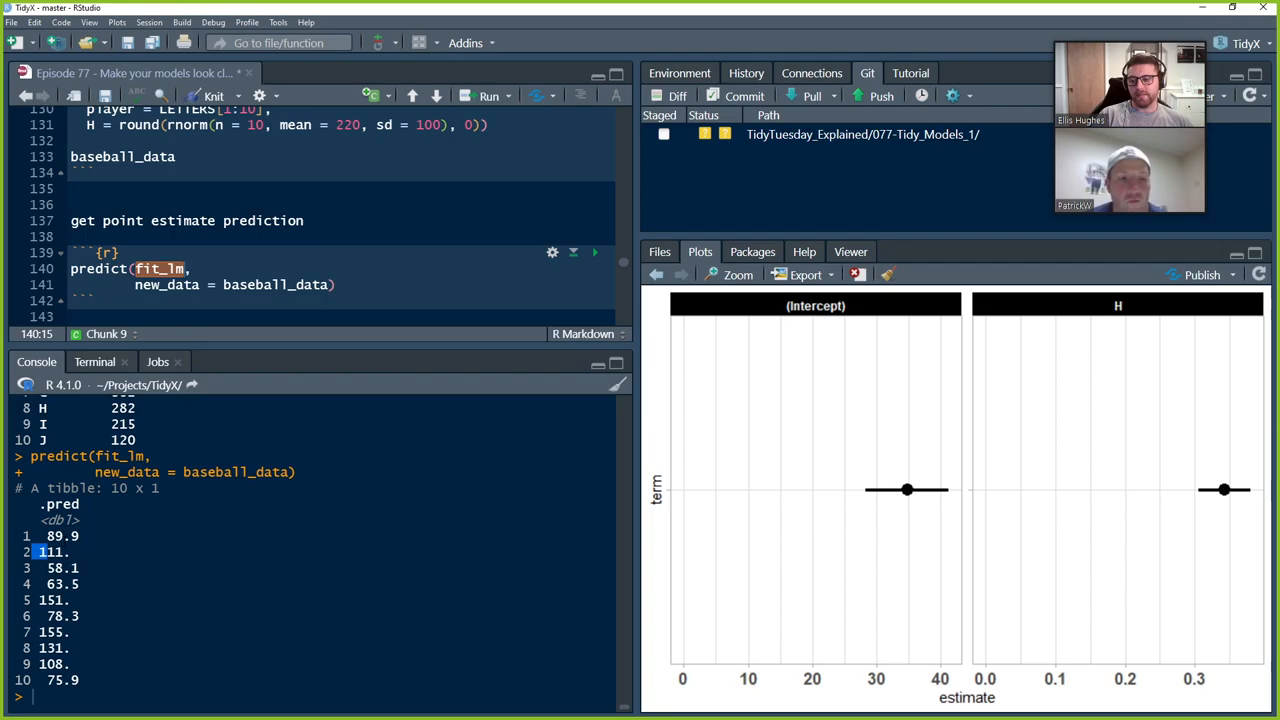
Step: Scroll to the predict(fit_lm, new_data = baseball_data) chunk output
scroll(down, 3)
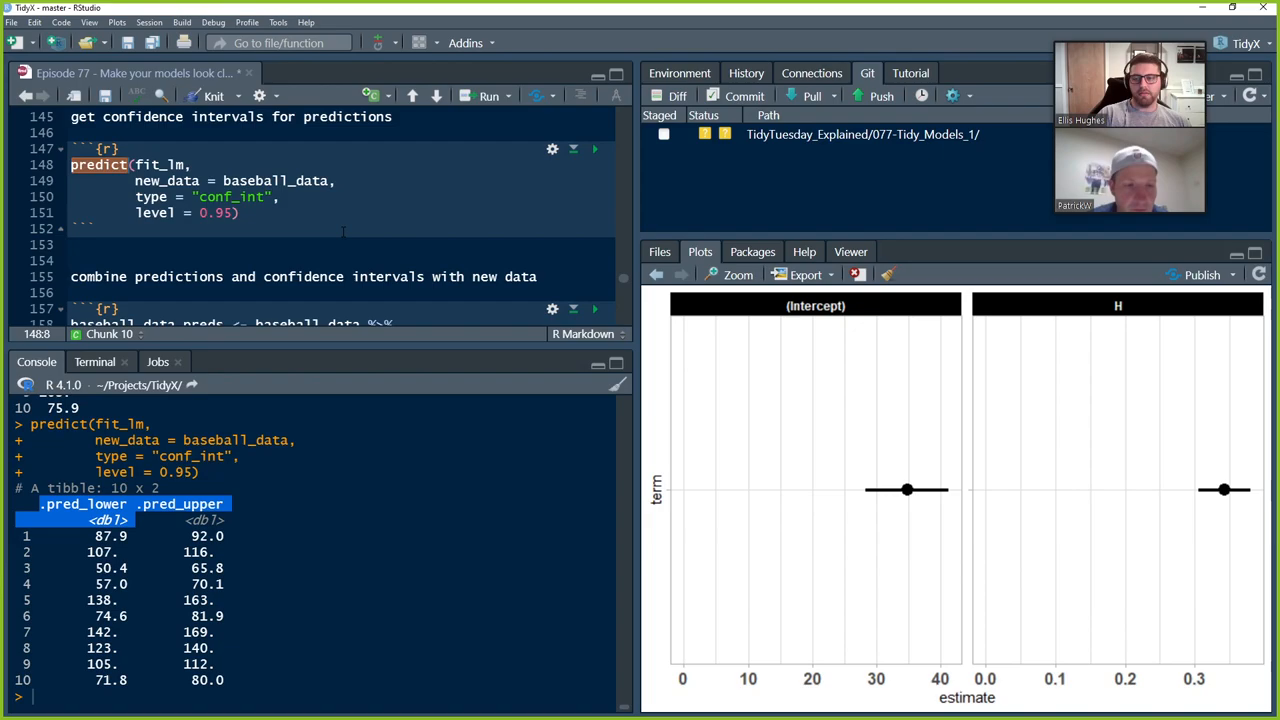
Step: Run the bind_cols prediction chunk and print baseball_data_preds as a 10 x 5 tibble
scroll(down, 3)
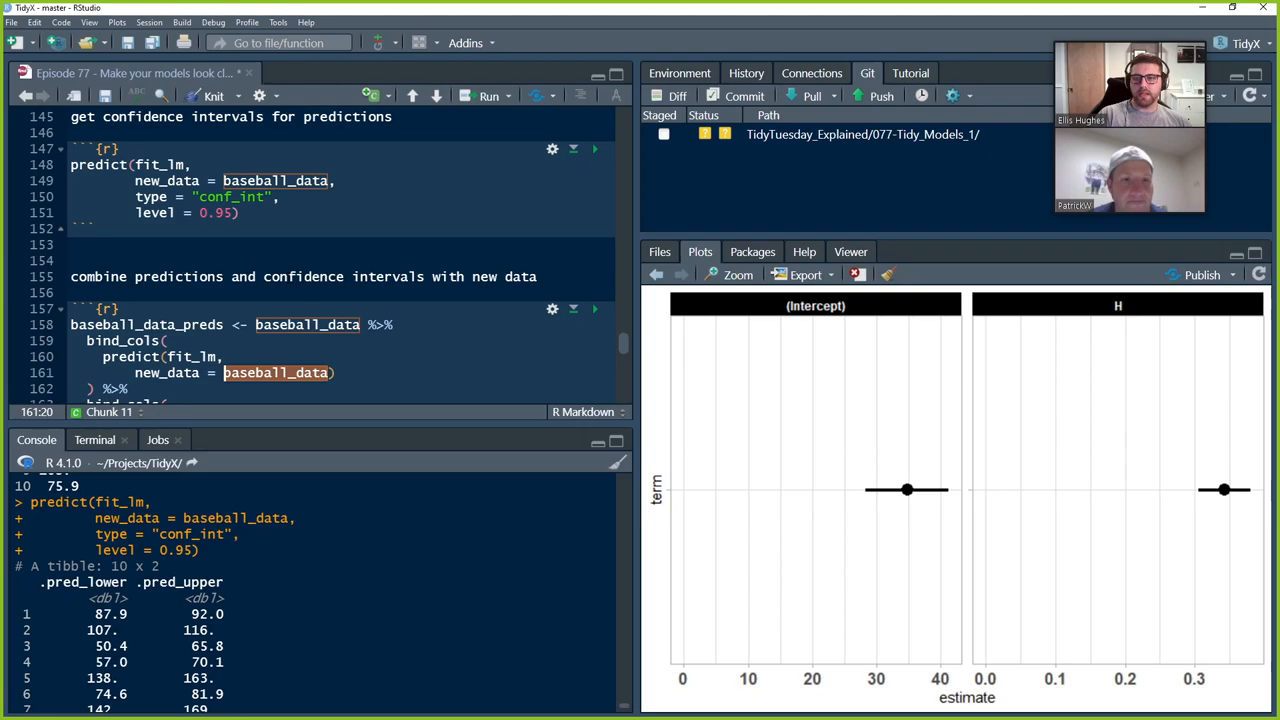
scroll(down, 3)
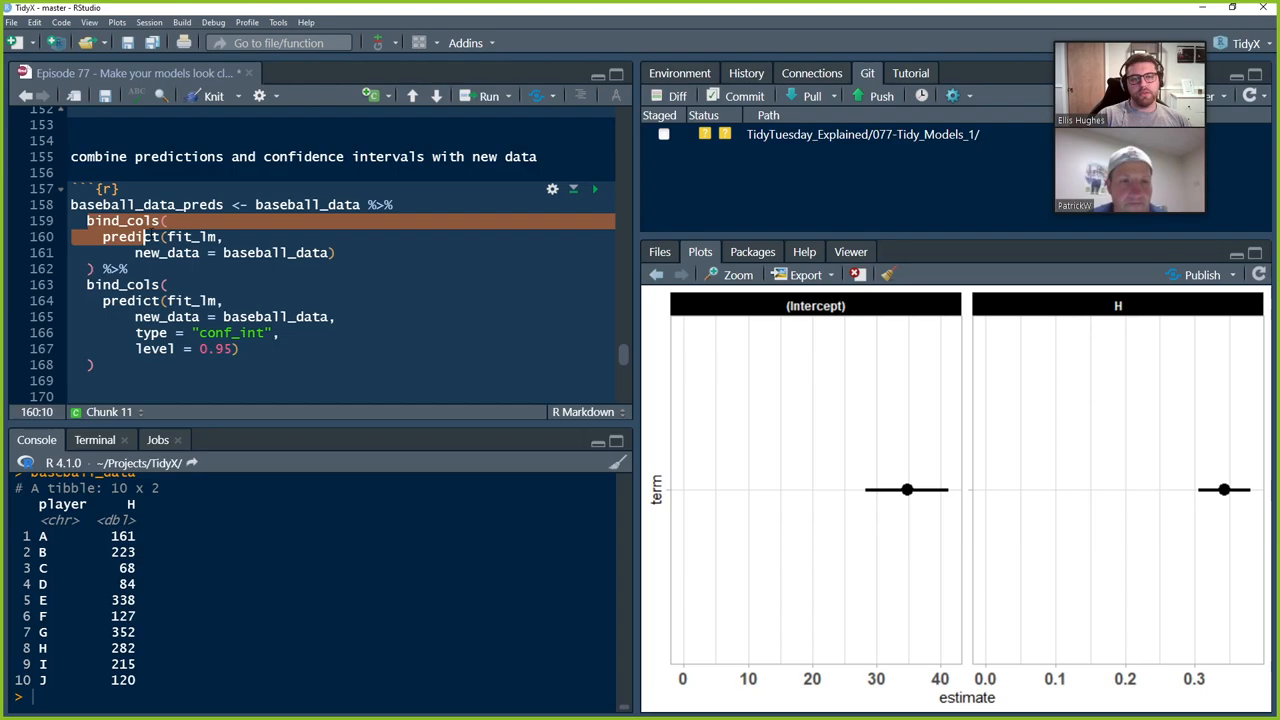
double_click(230, 332)
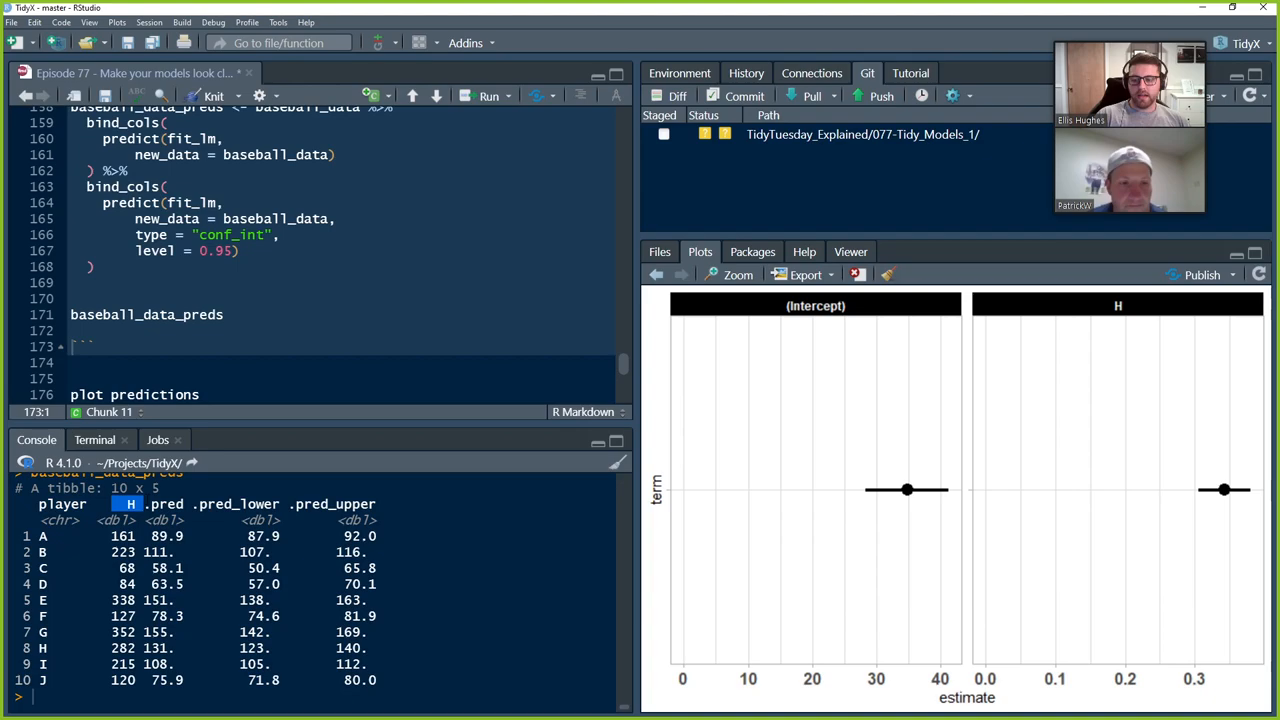
double_click(238, 504)
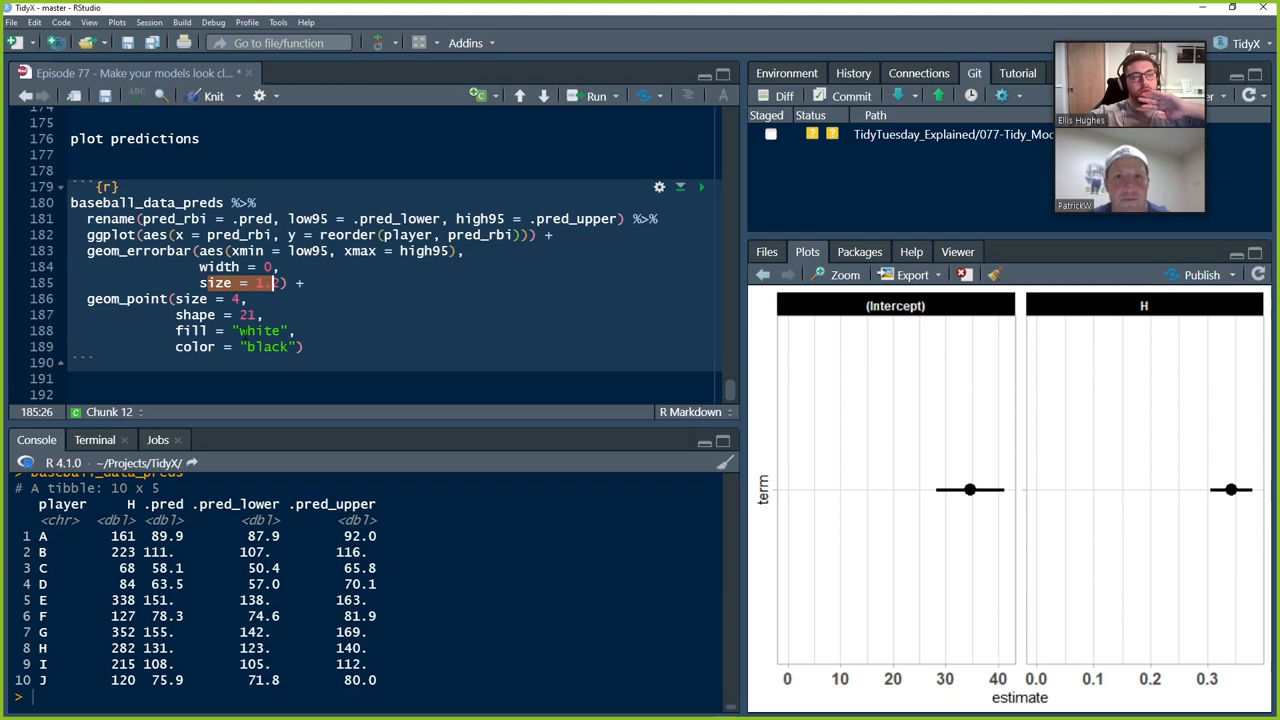
Step: Set geom_errorbar size to 1.2 and render the ranked predicted-RBI error-bar chart
text(.2)
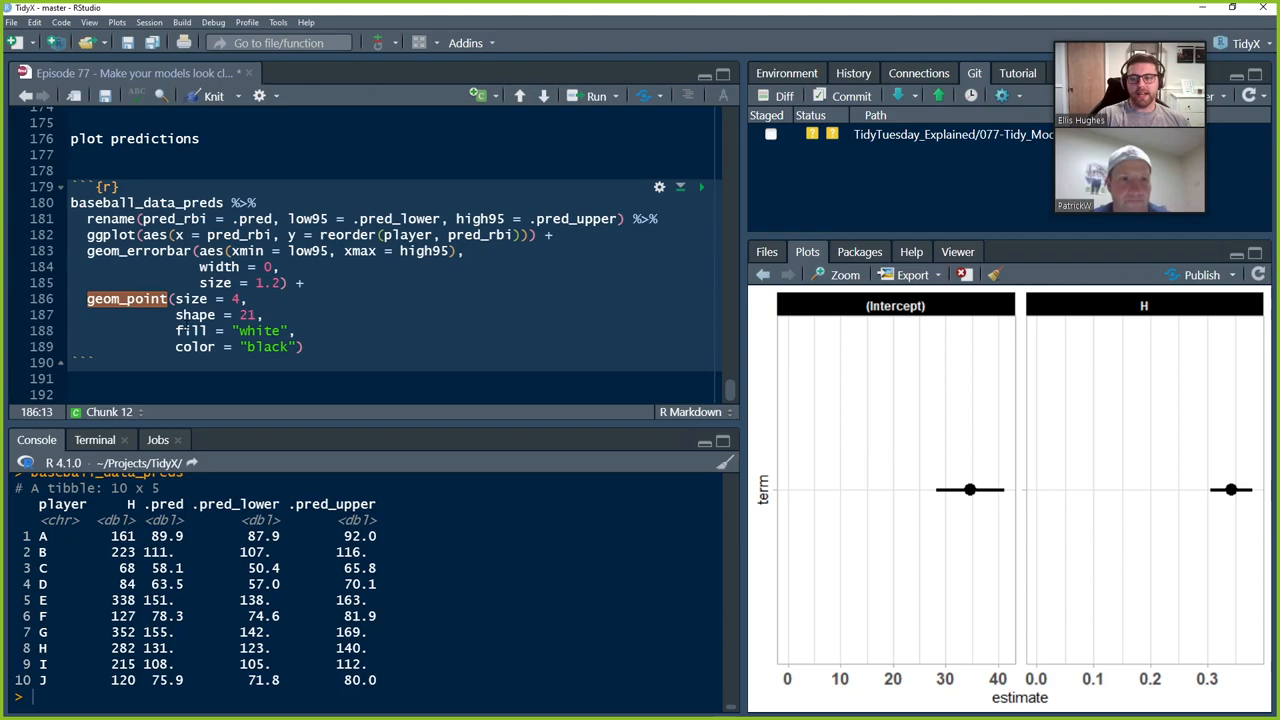
double_click(190, 300)
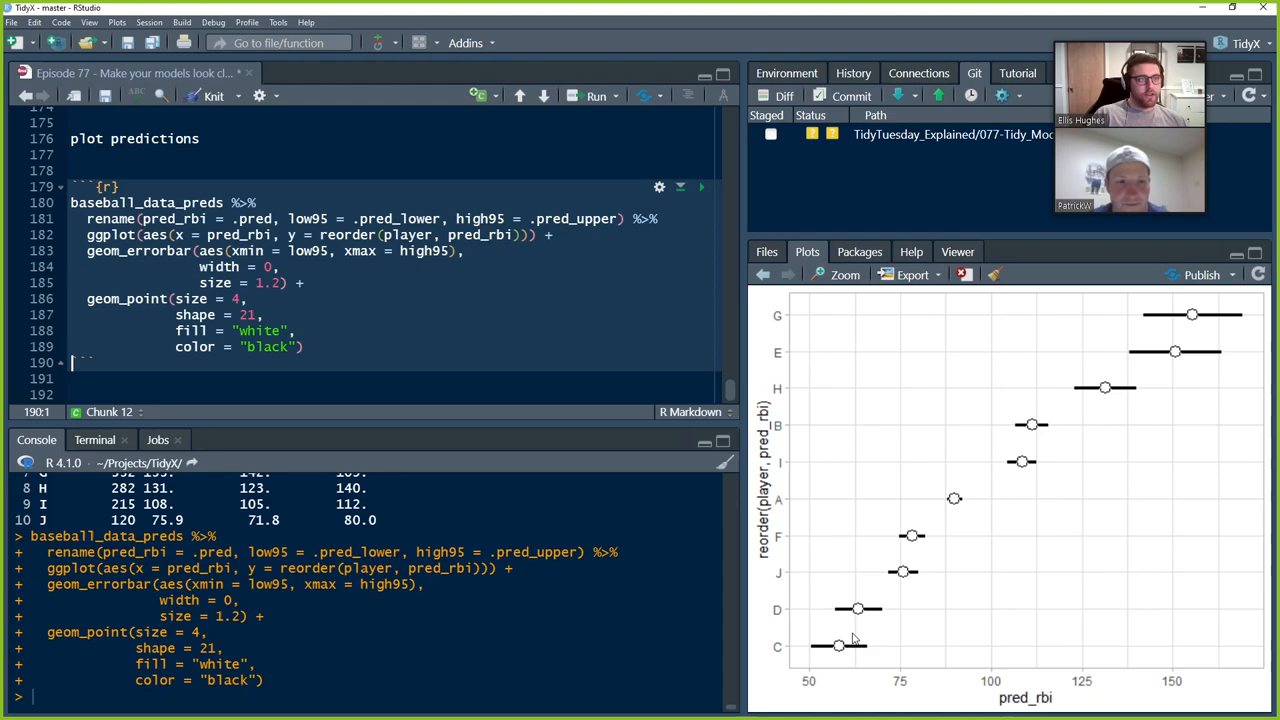
mouse_move(796, 700)
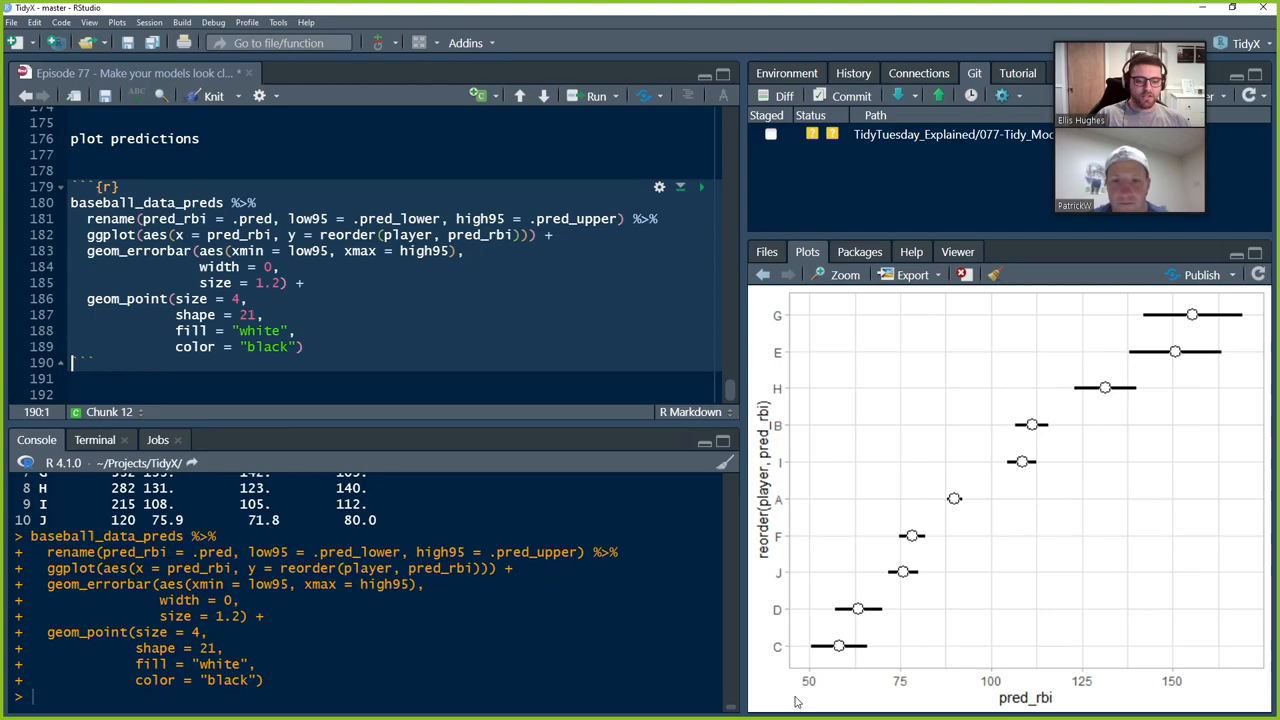
mouse_move(808, 688)
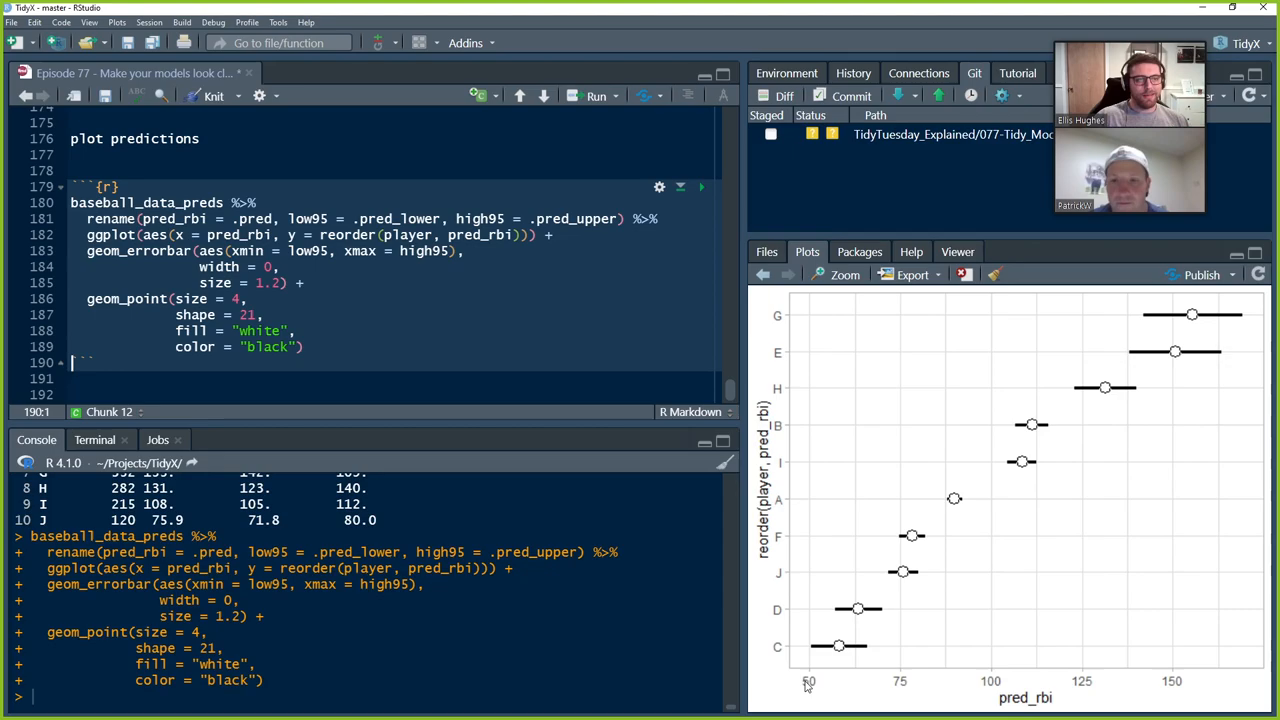